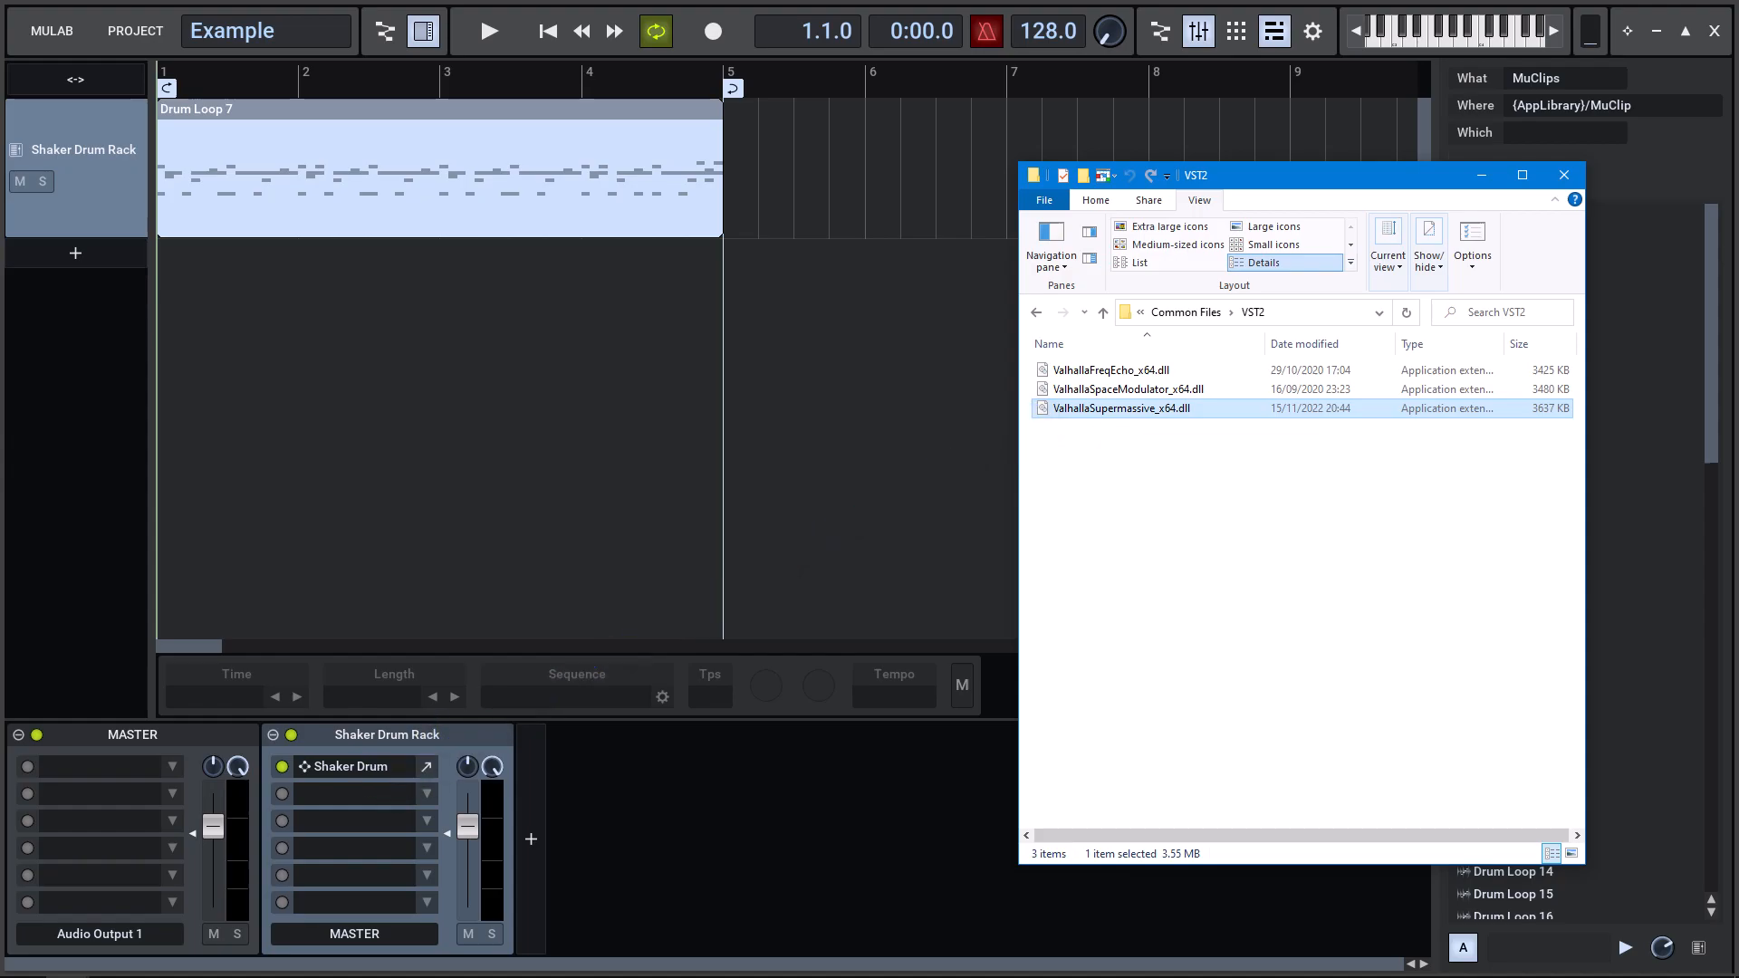
Insert ValhallaSupermassive_x64 into the Shaker Drum Rack, view its editor, then remove it again
click(491, 31)
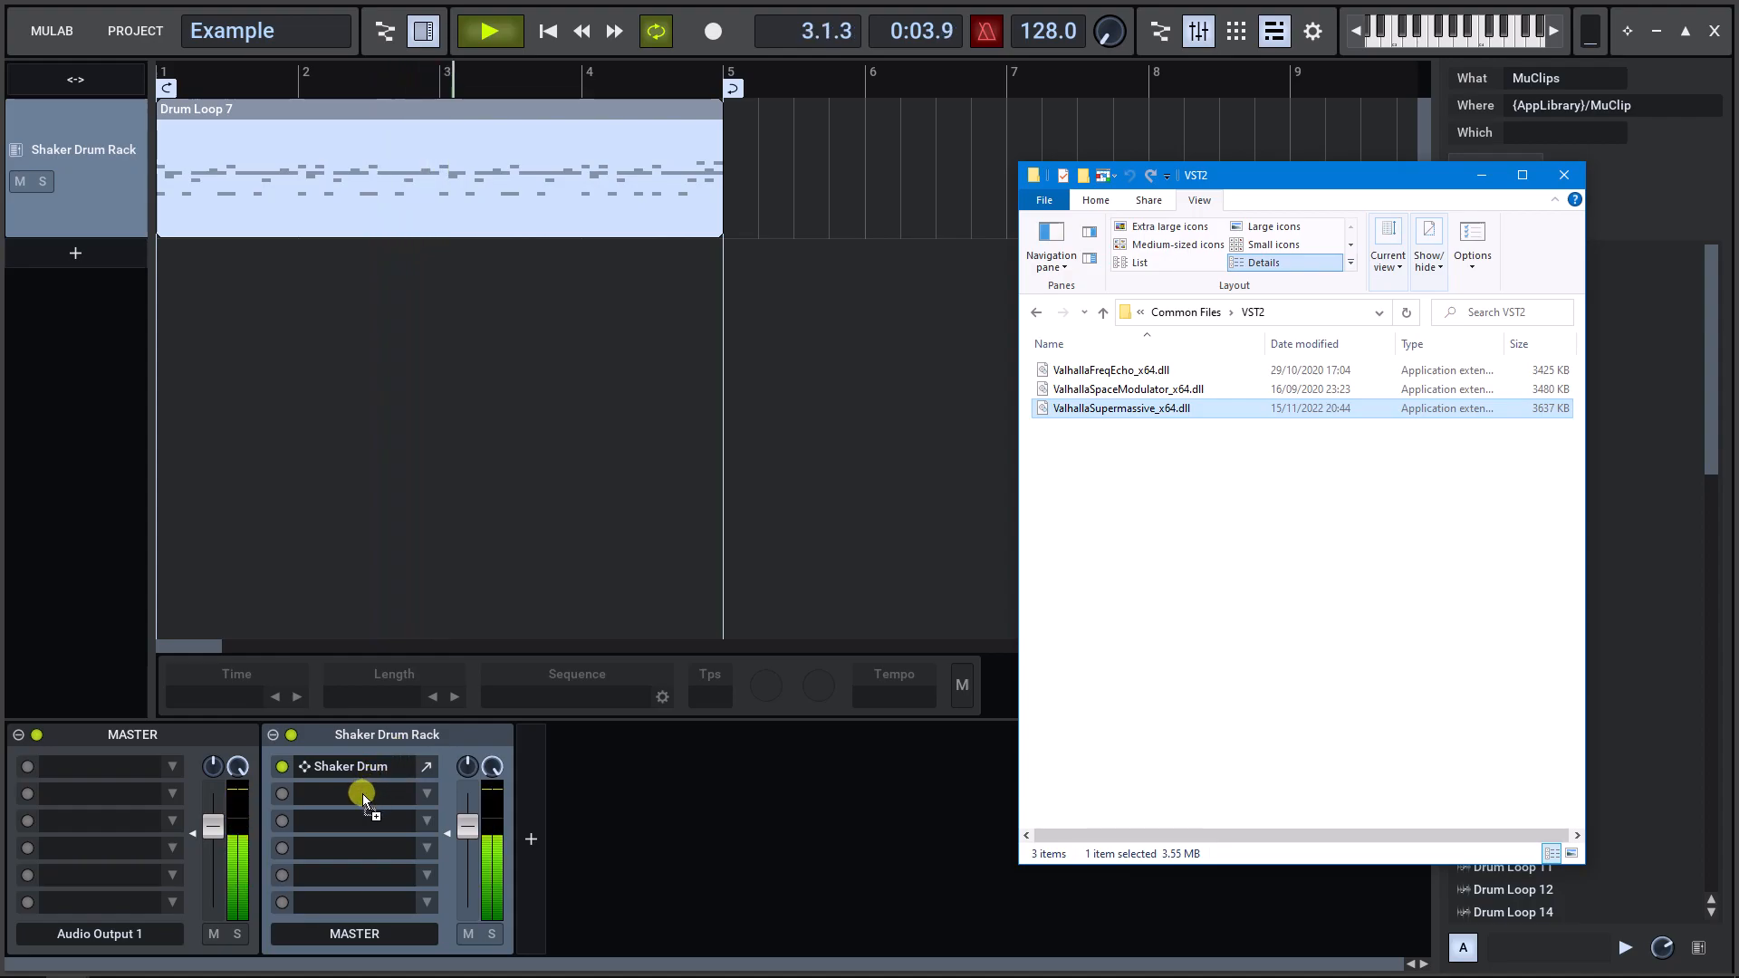
double_click(1119, 408)
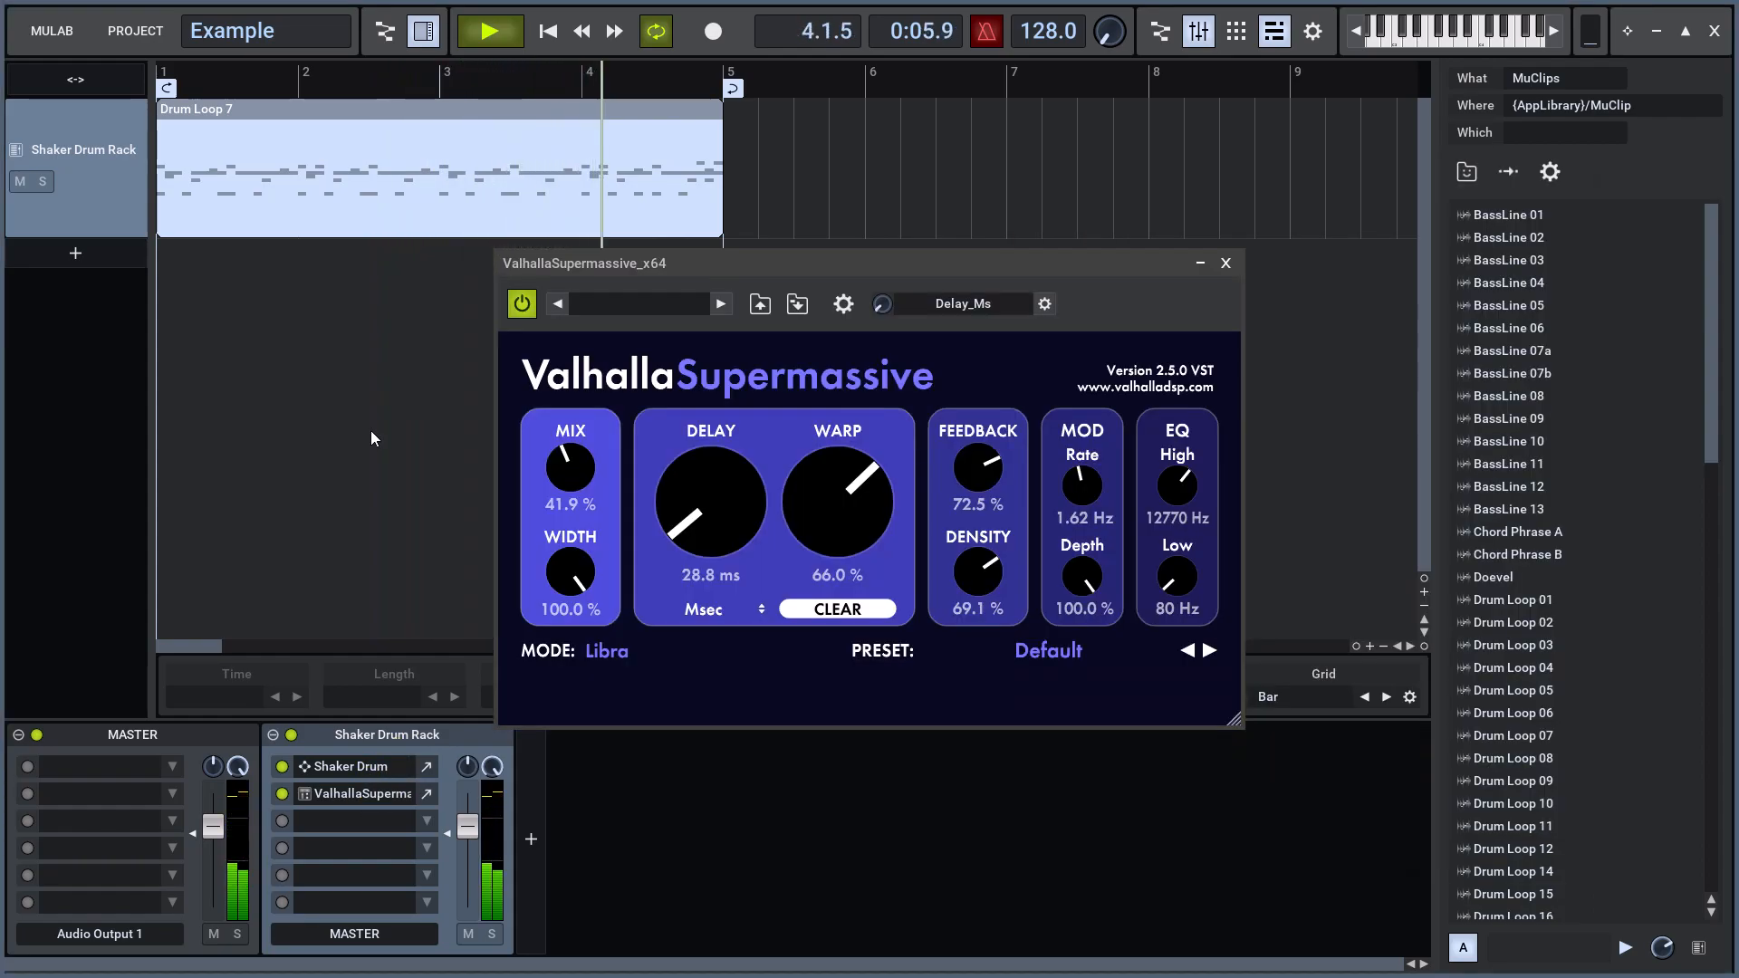
click(489, 31)
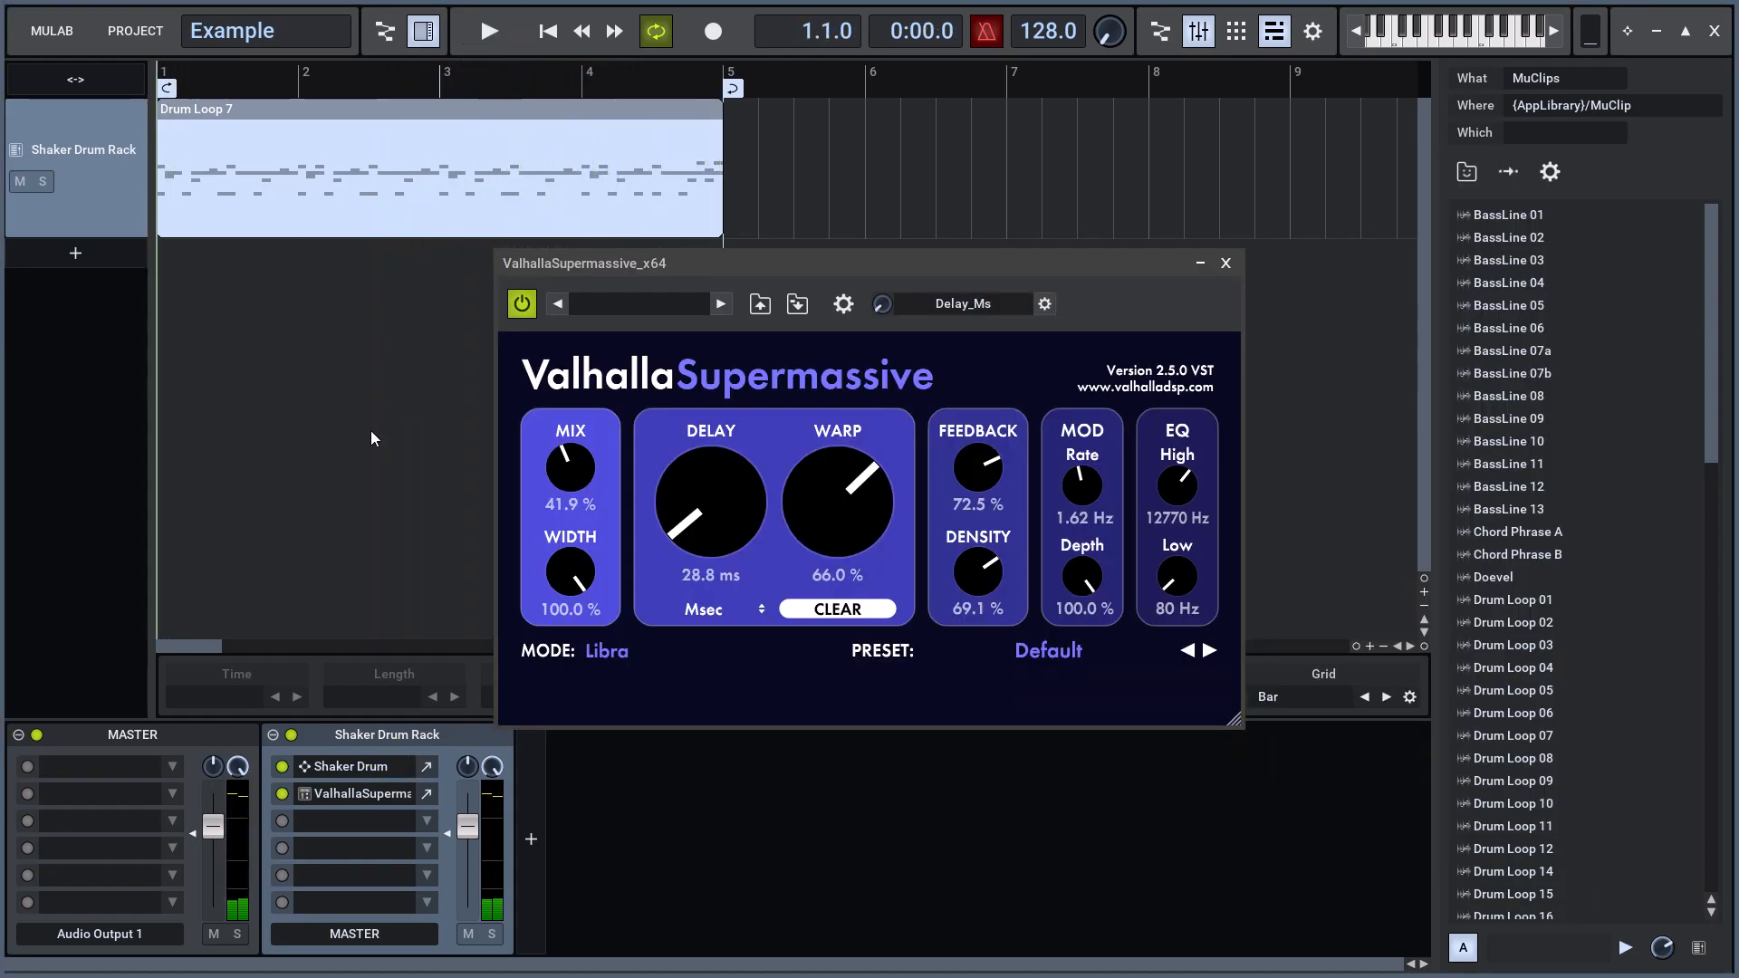
click(1224, 263)
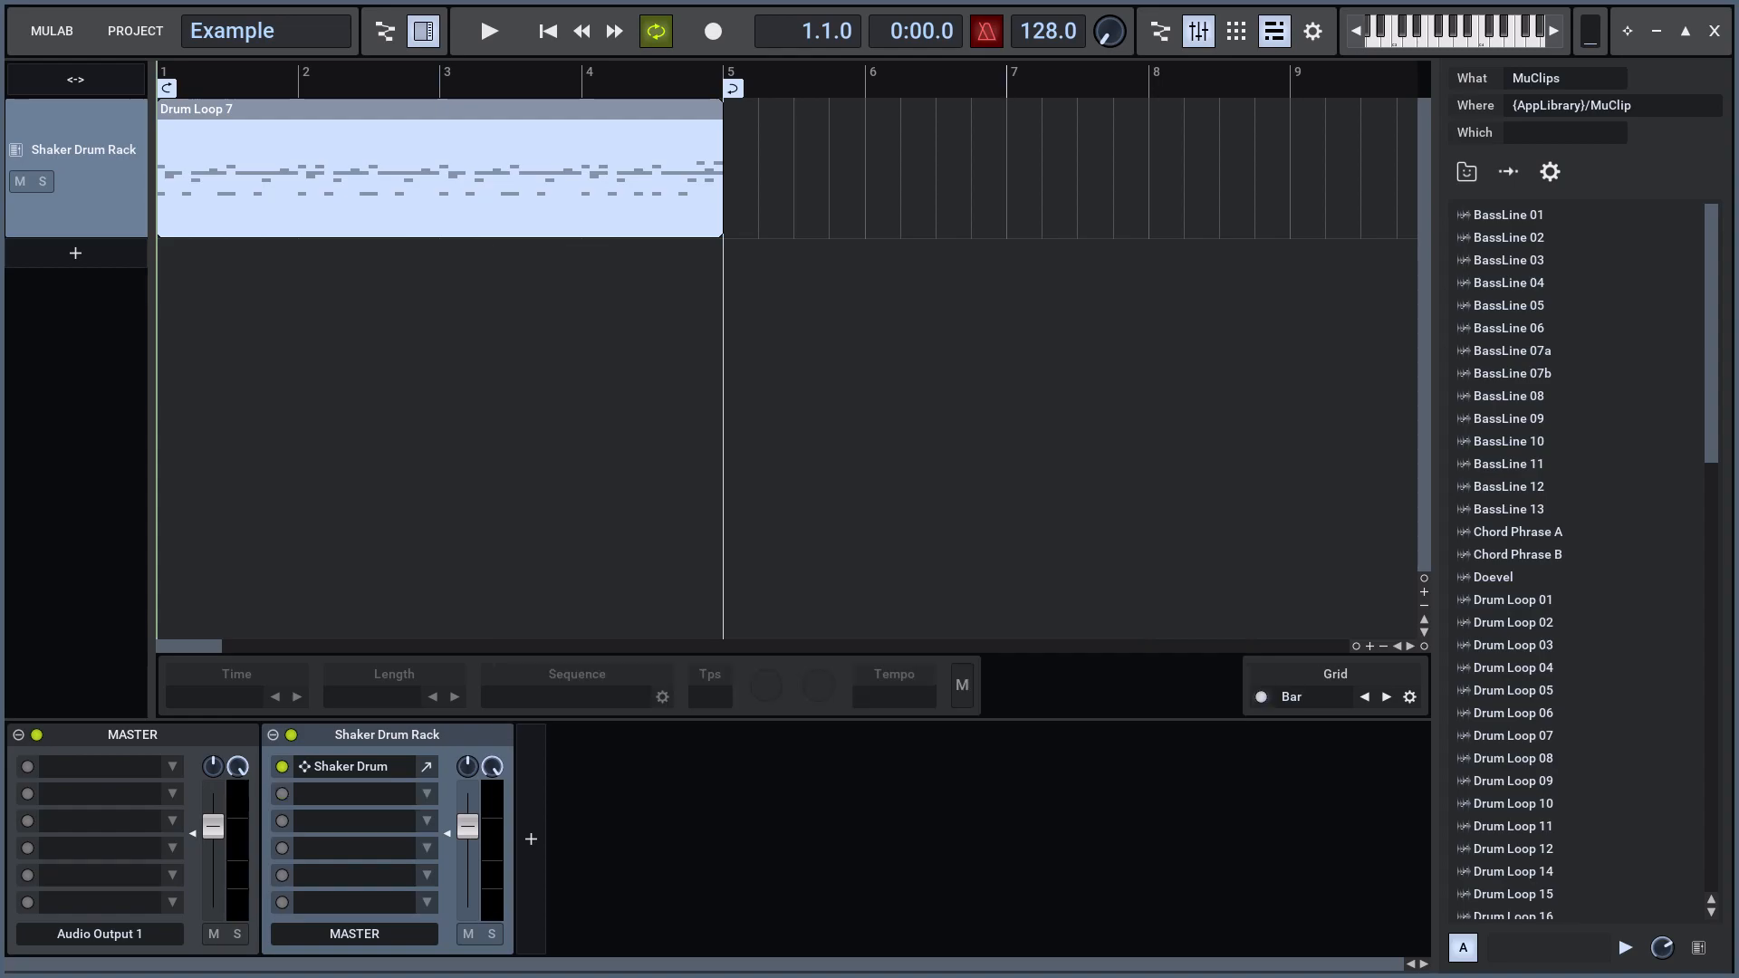
click(350, 793)
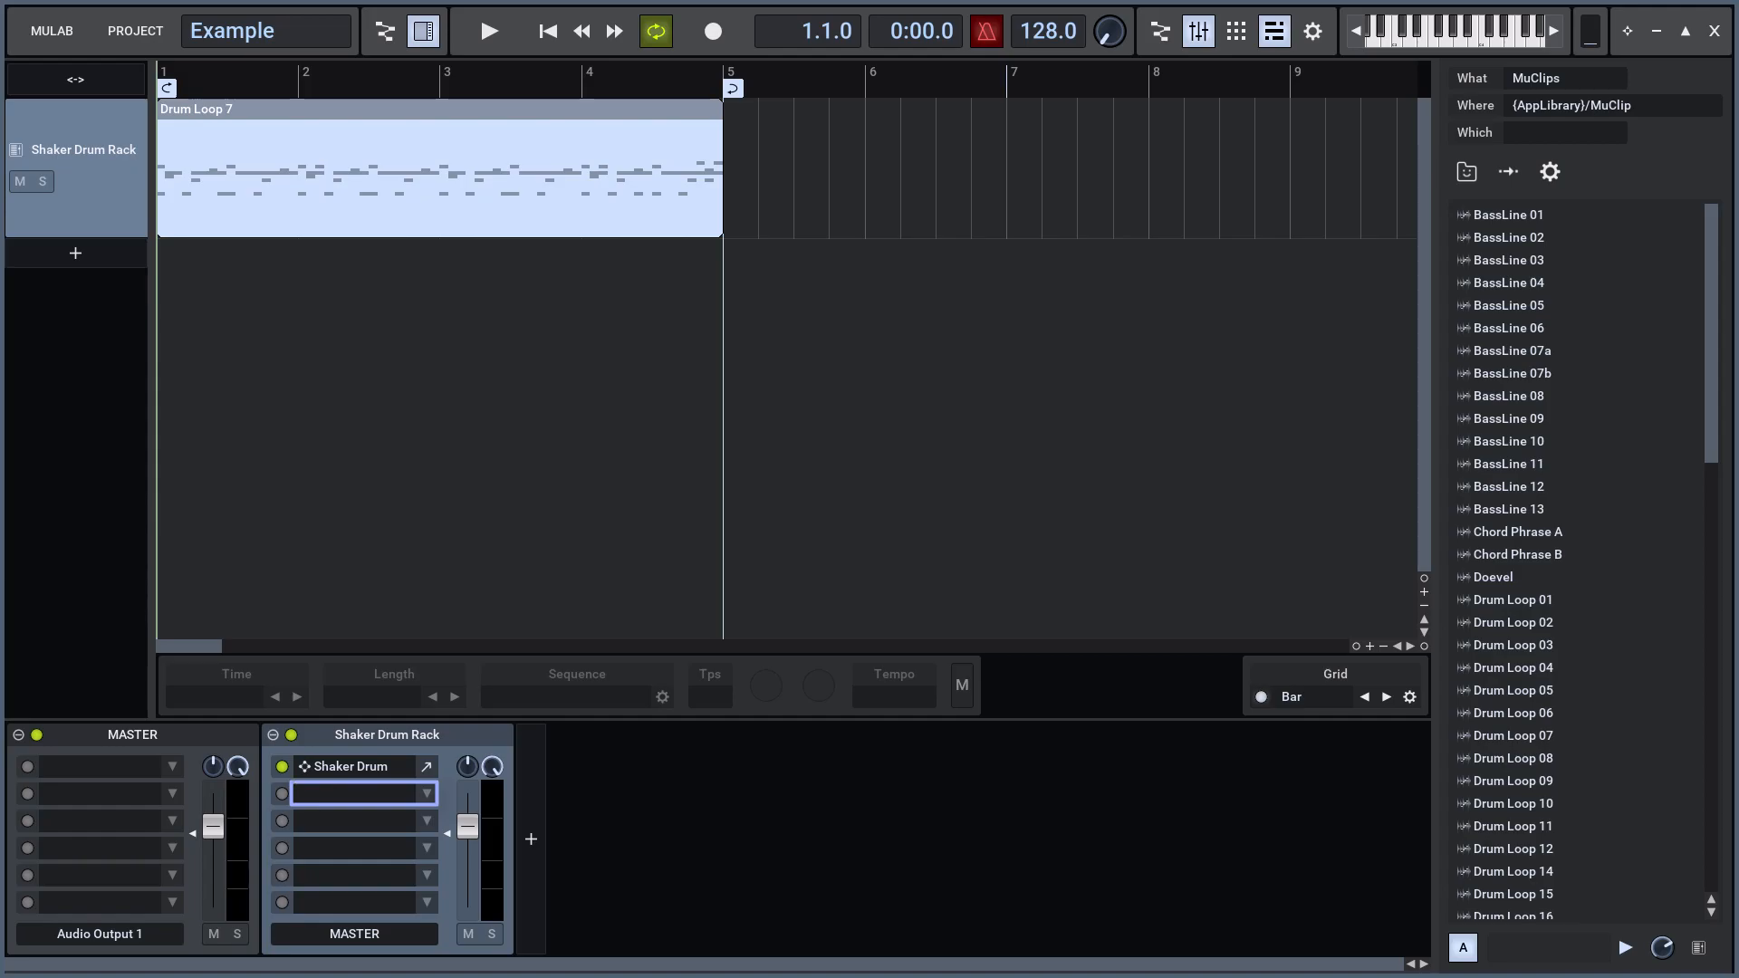
click(489, 31)
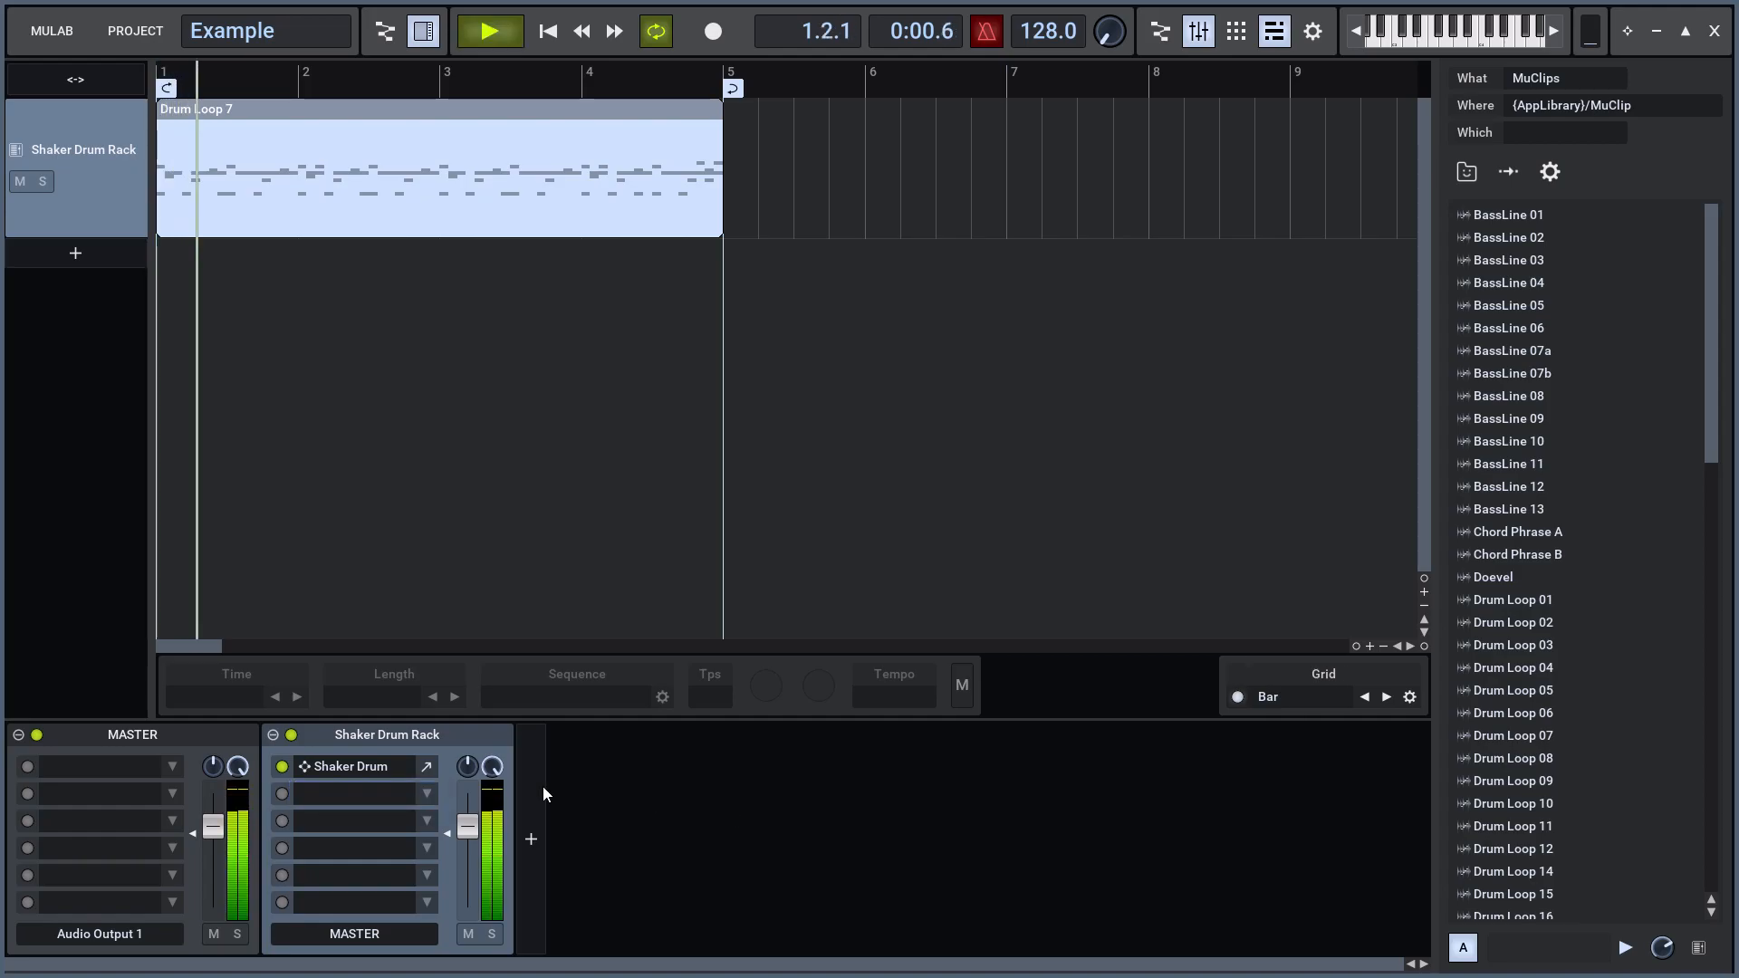
click(531, 838)
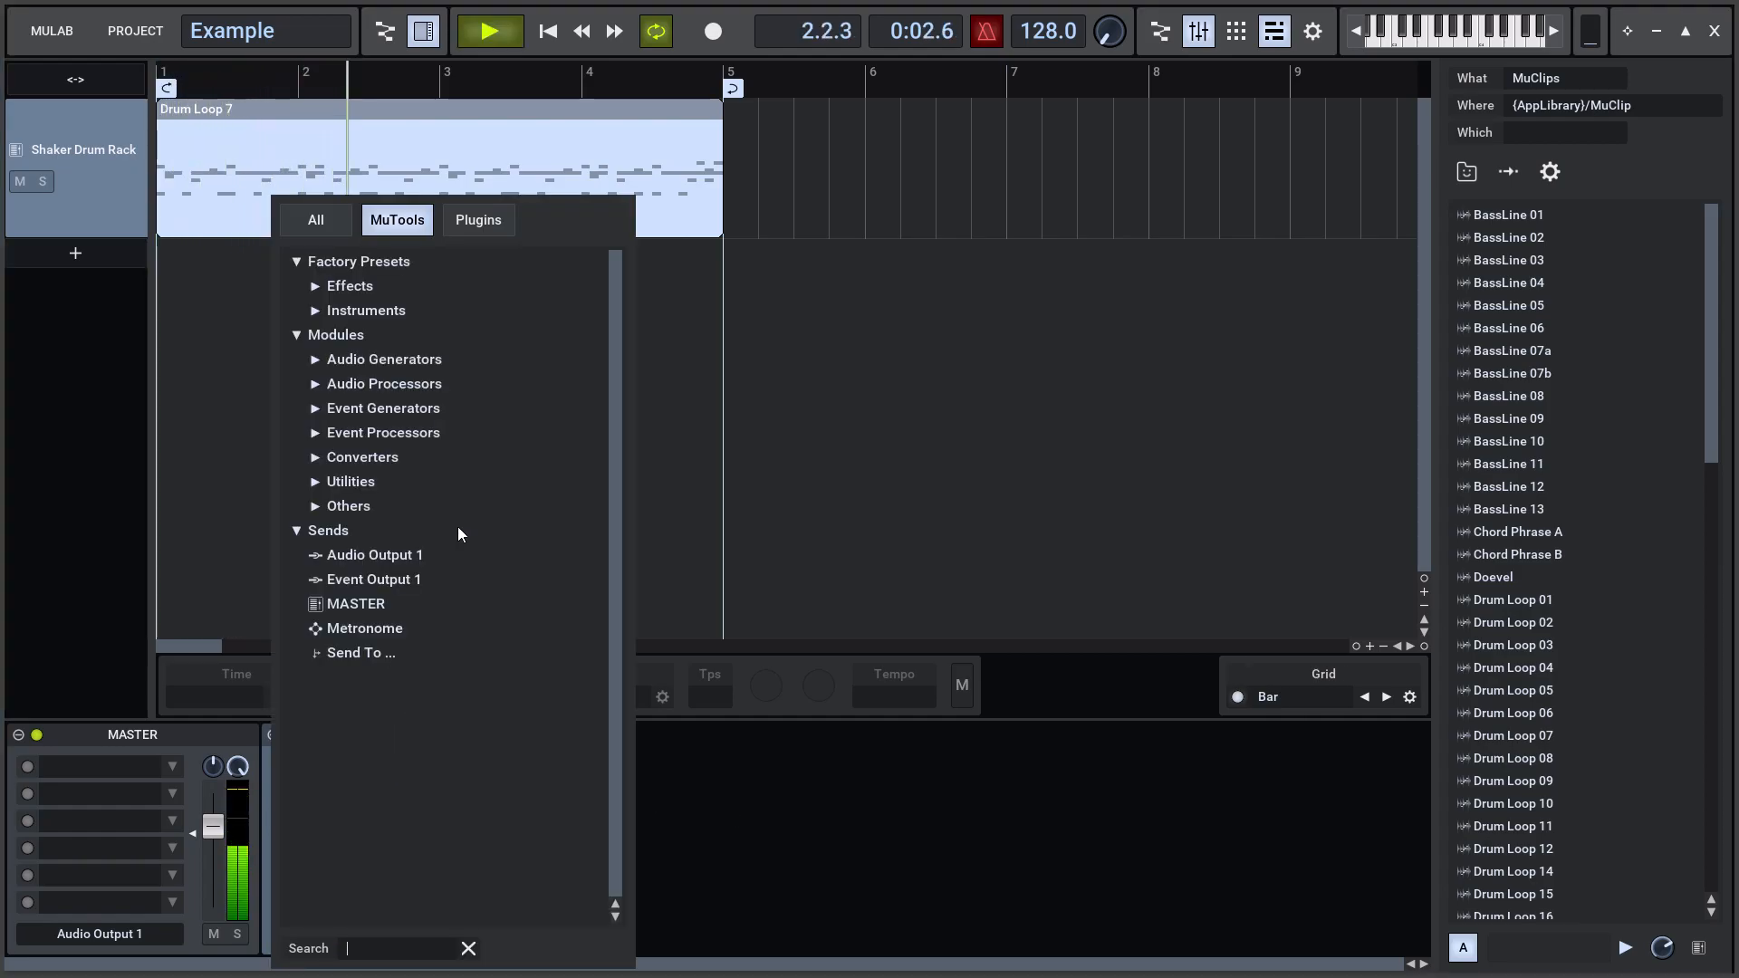
click(476, 220)
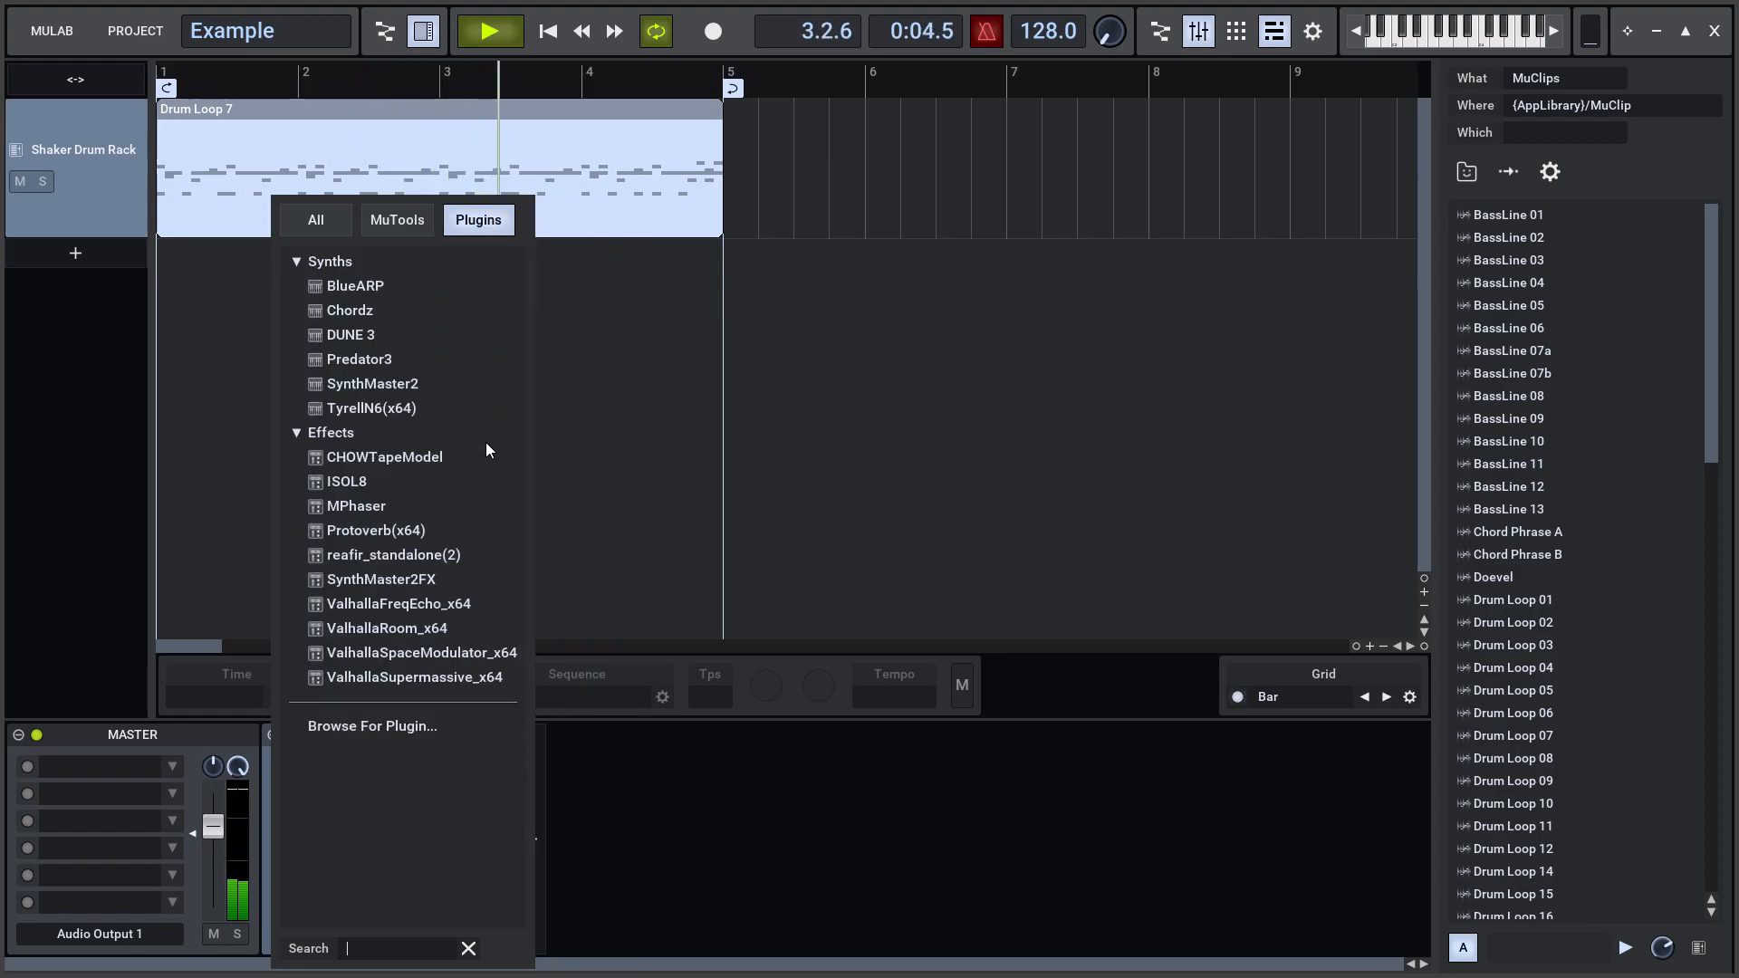
click(415, 675)
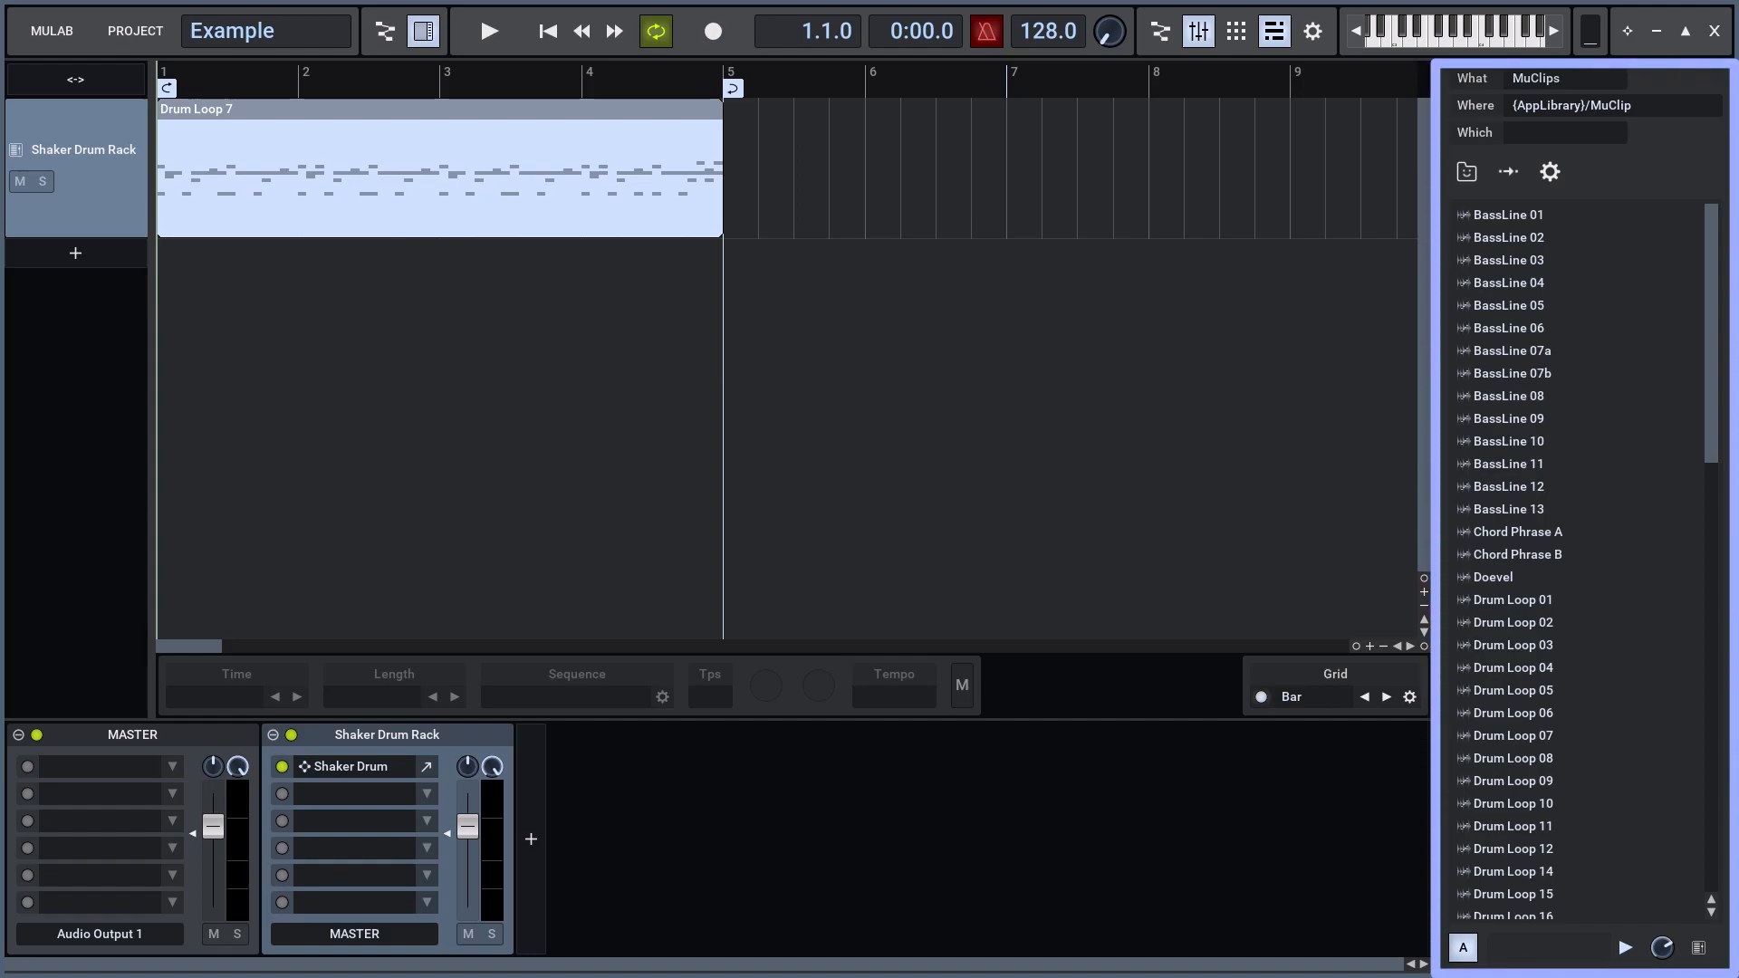
Add ValhallaFreqEcho_x64 from the Effect Plugins browser list into a Shaker Drum Rack slot
click(488, 31)
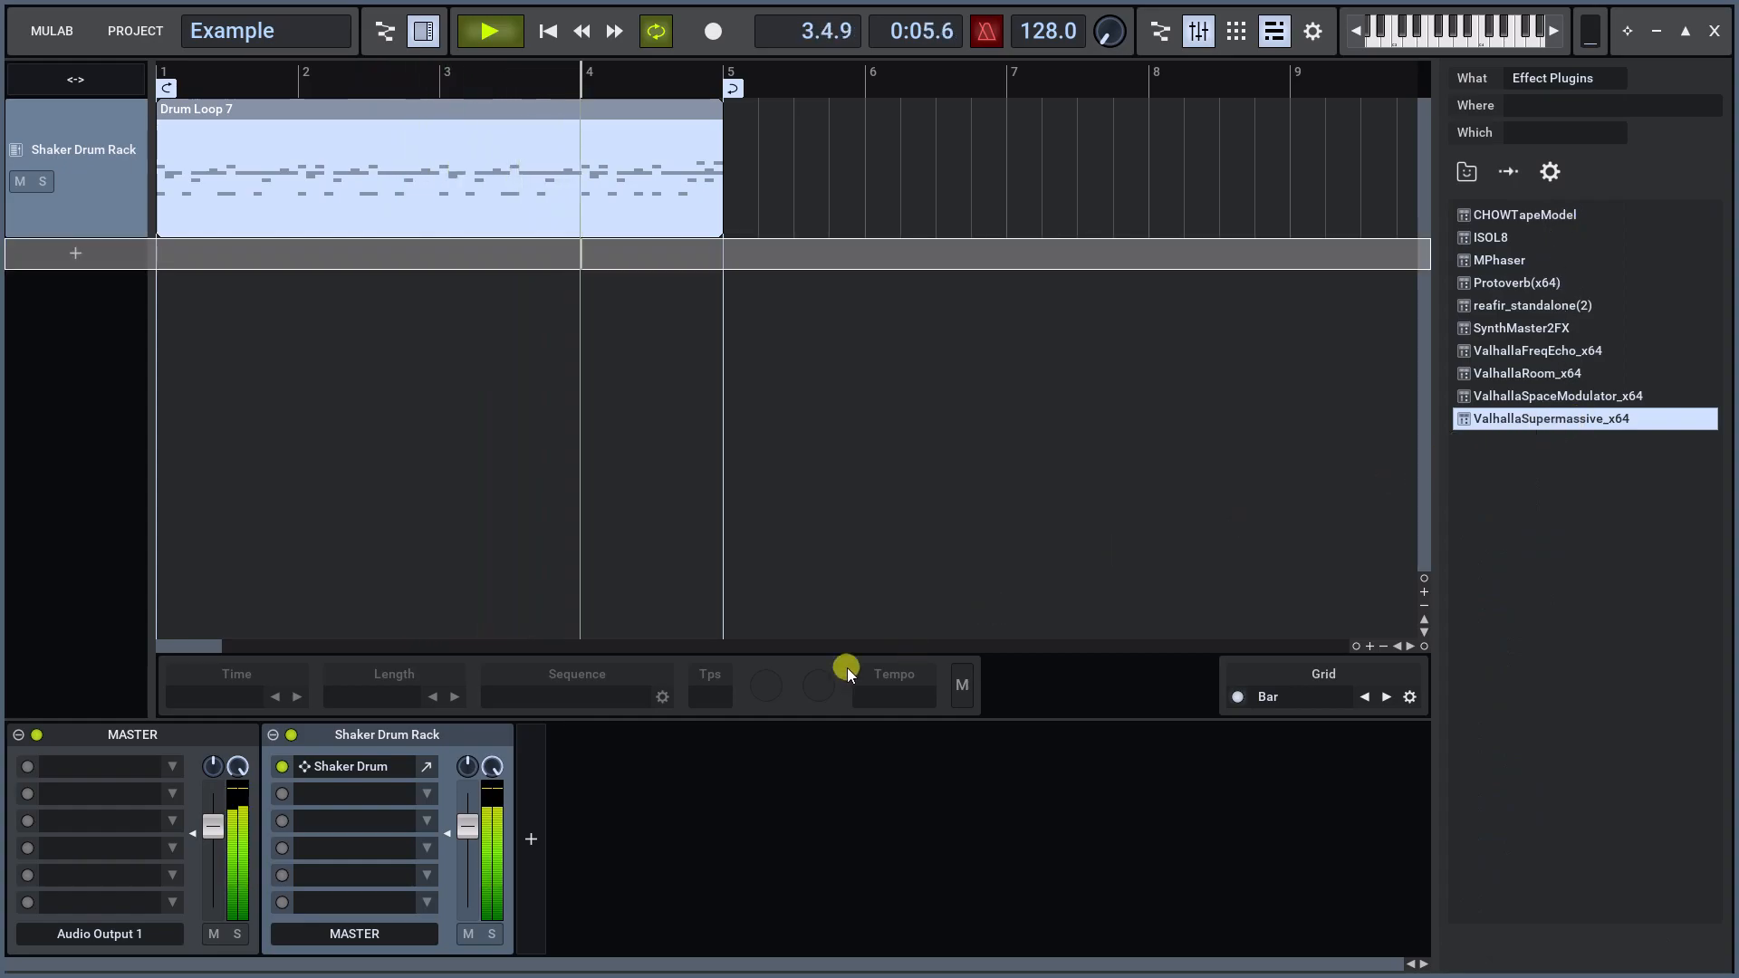
double_click(1545, 418)
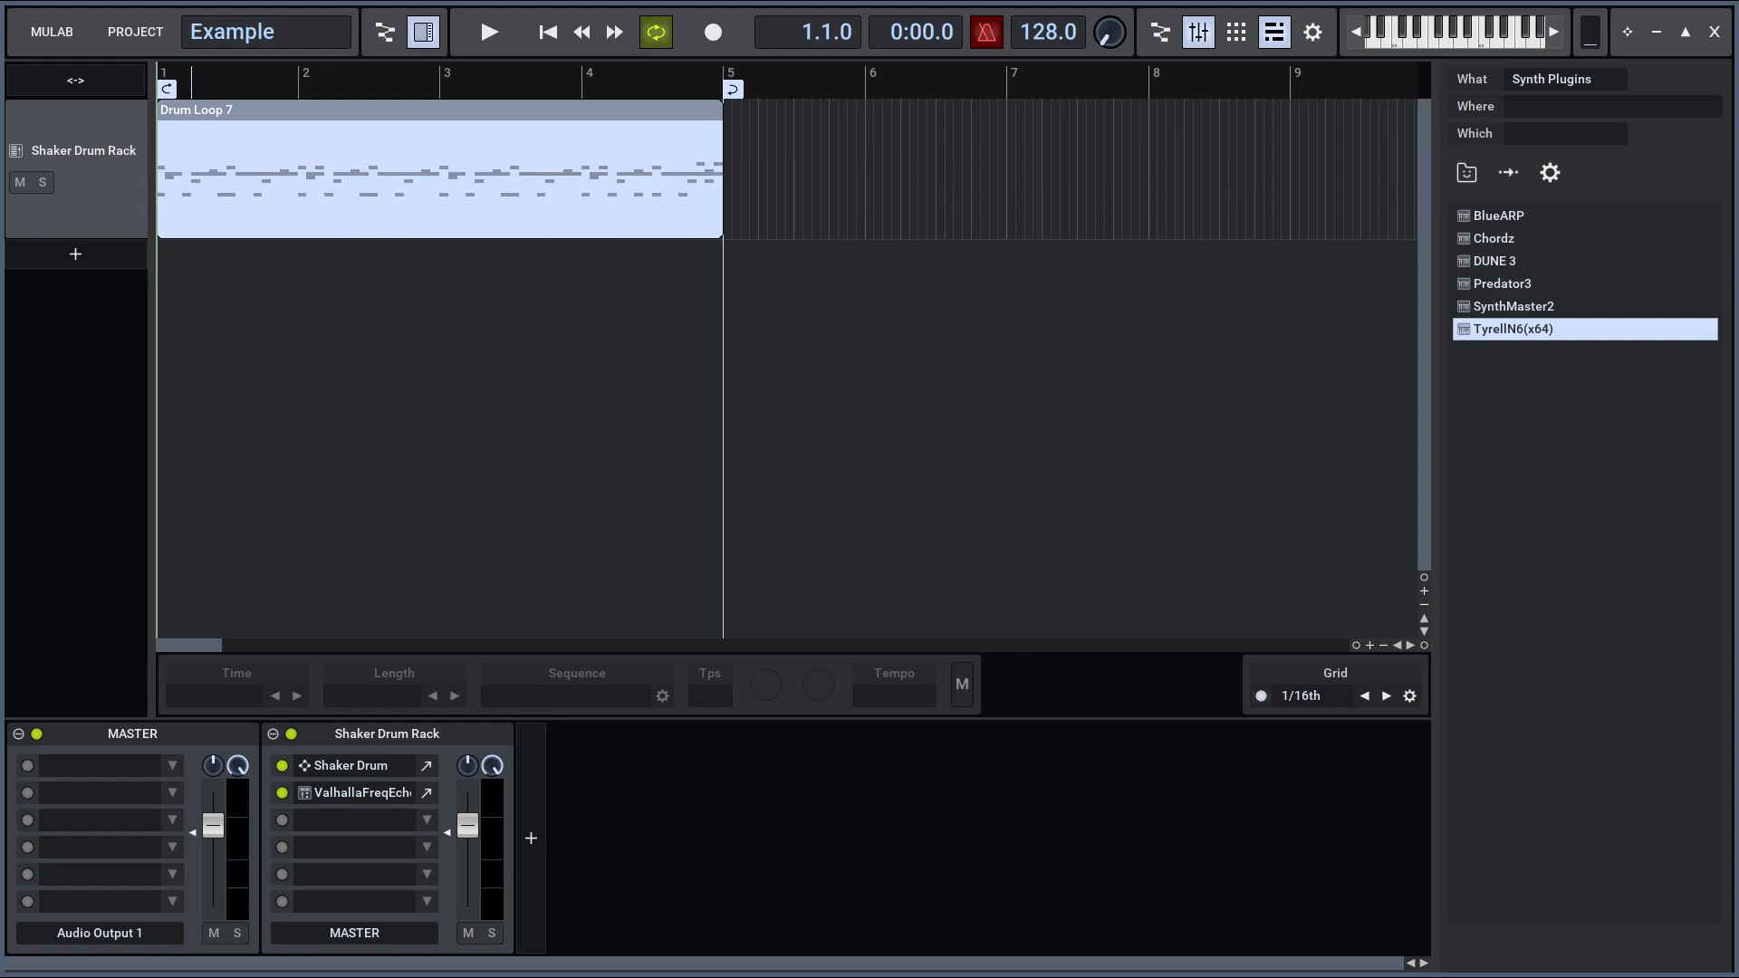
Add a new instrument track using TyrellN6(x64) as the instrument
drag(1429, 328, 121, 255)
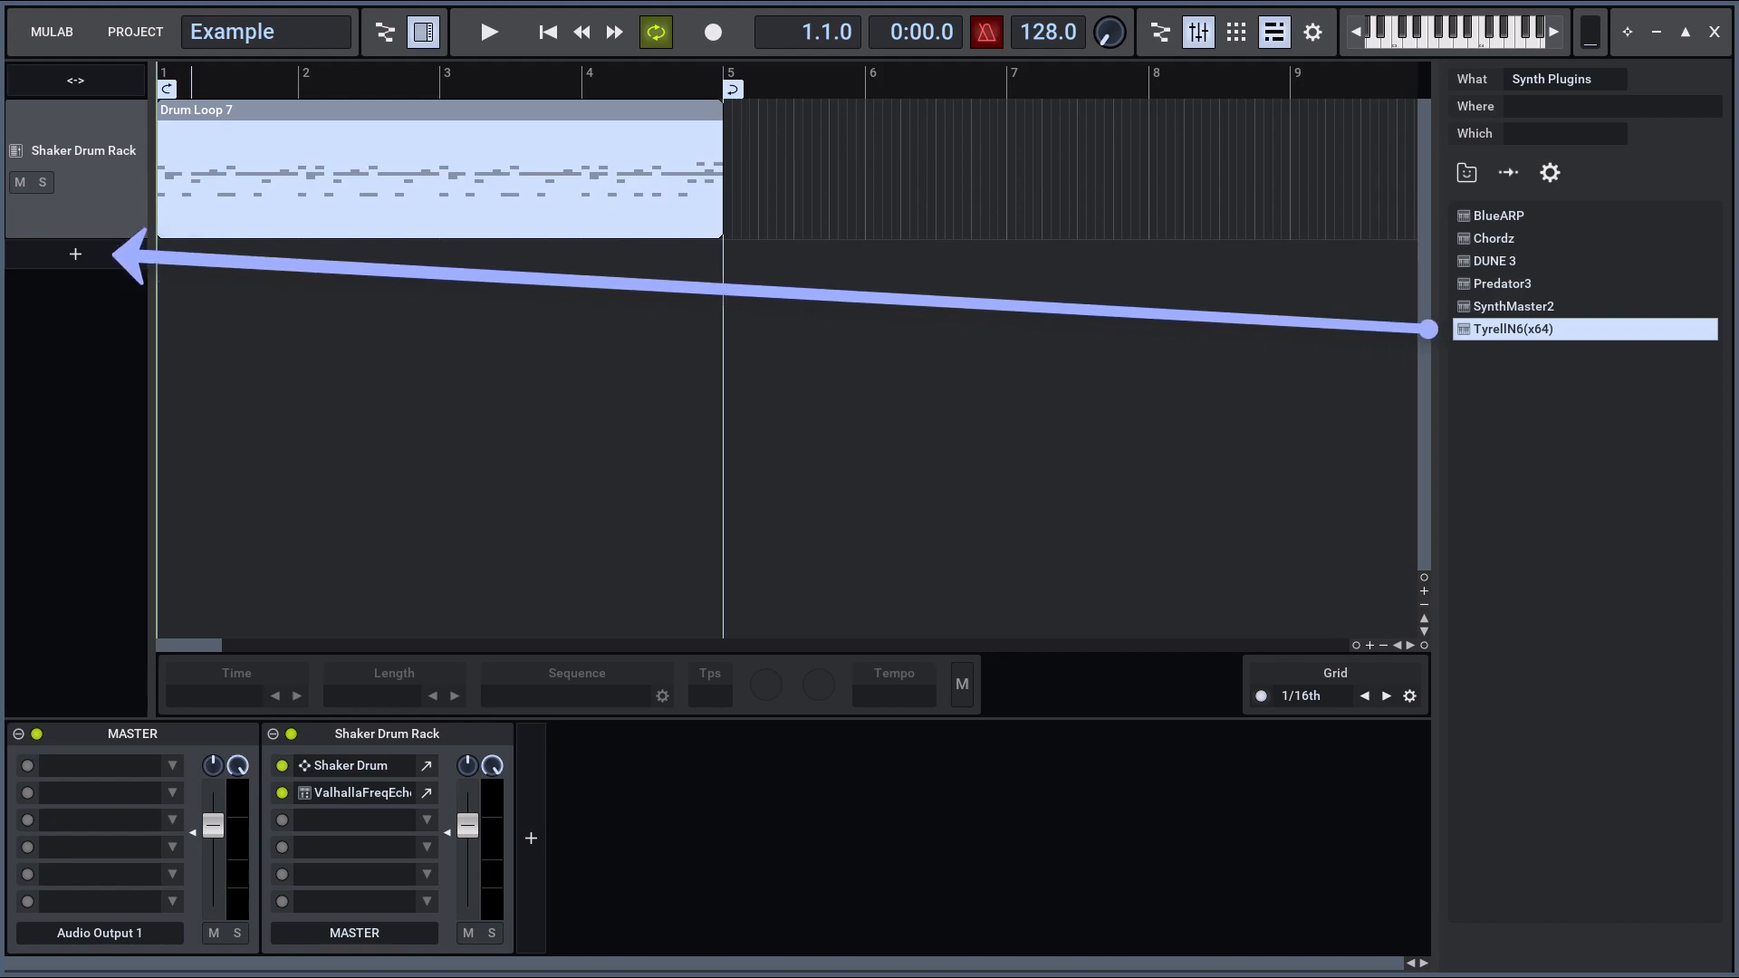
click(74, 254)
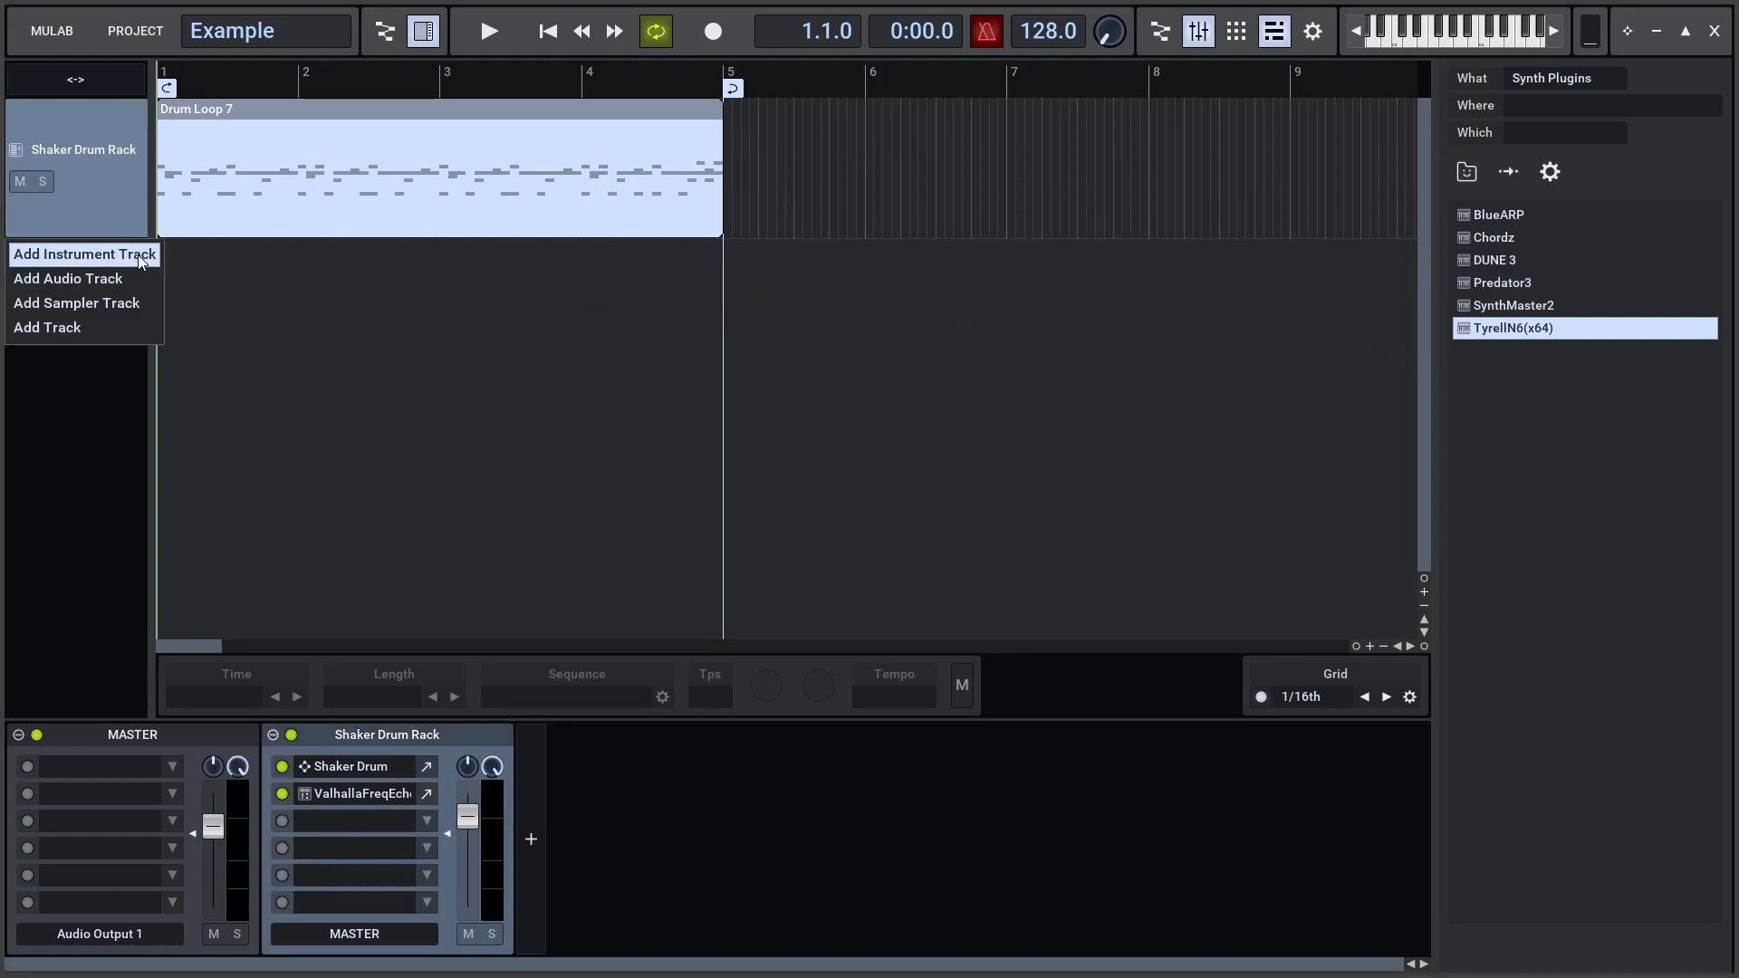
click(82, 253)
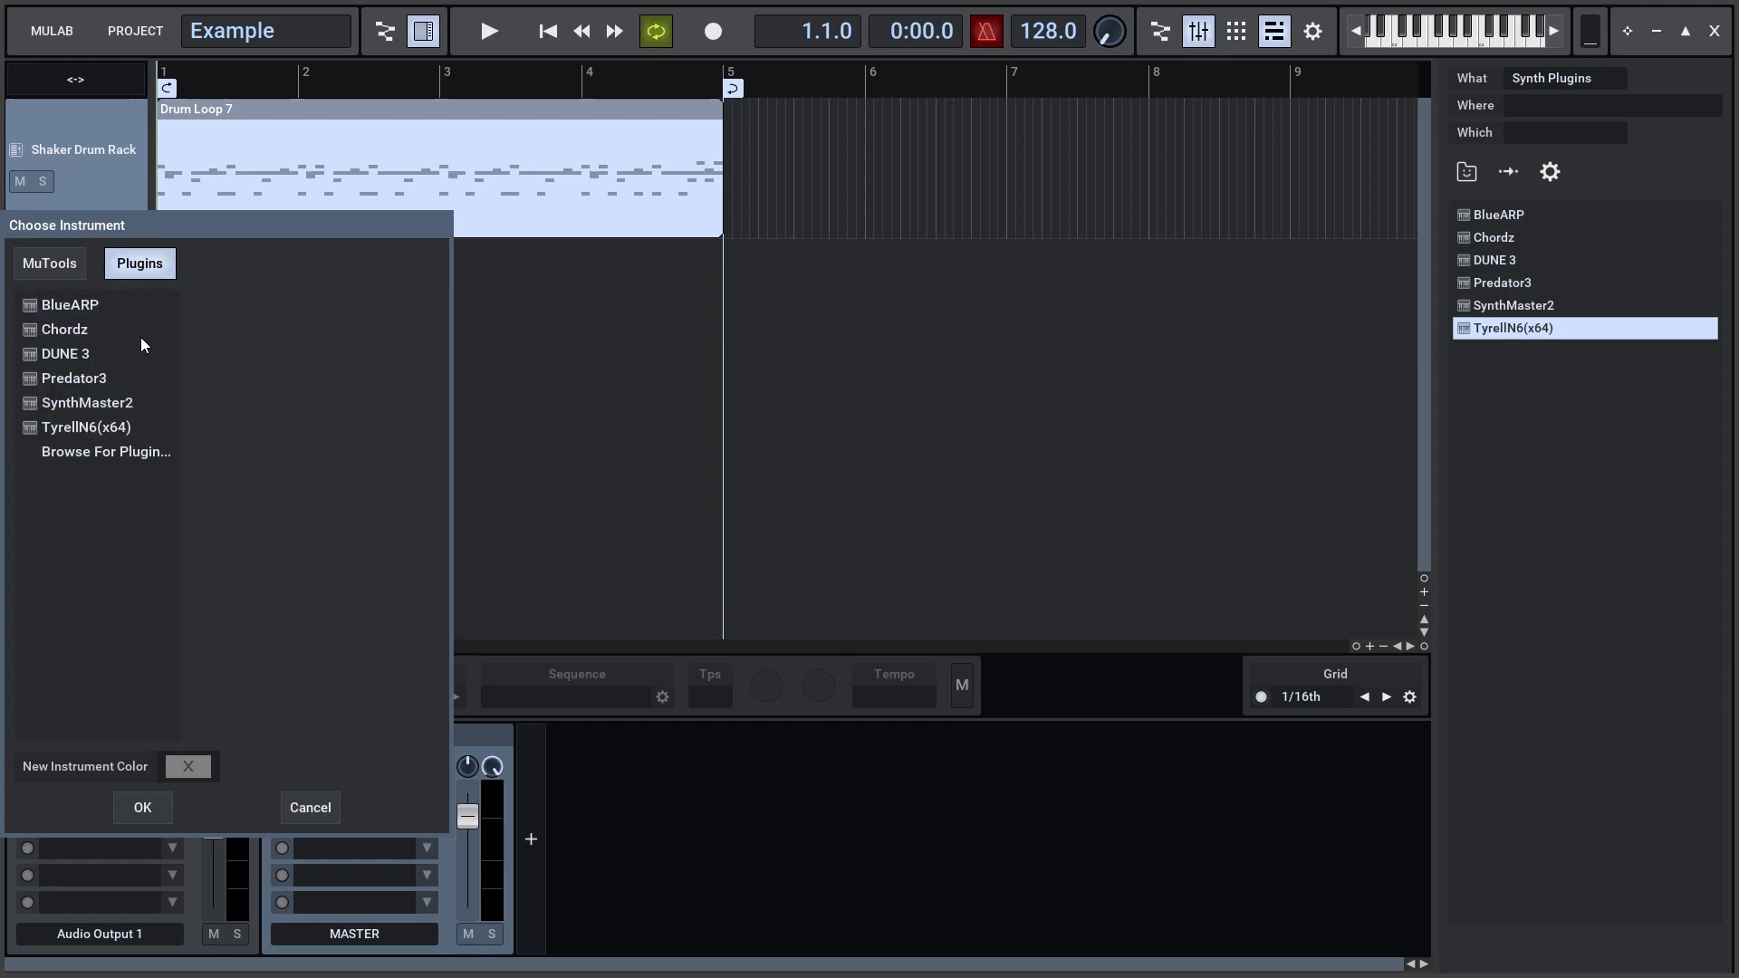
click(86, 428)
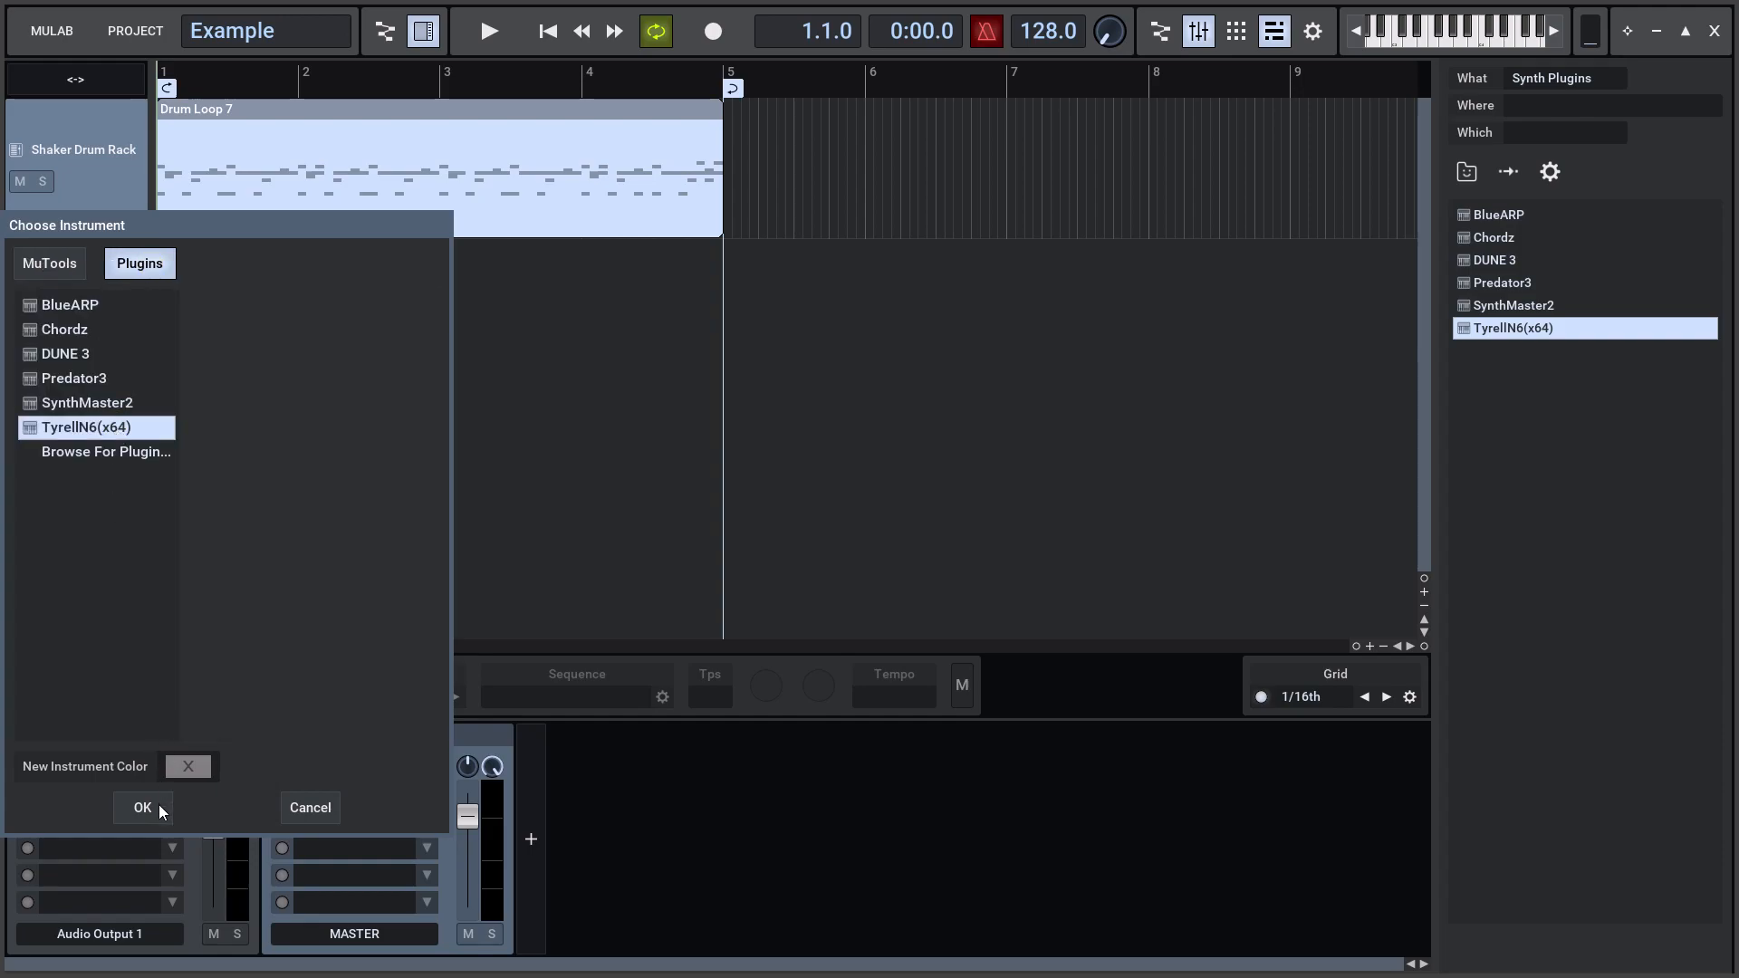
click(141, 808)
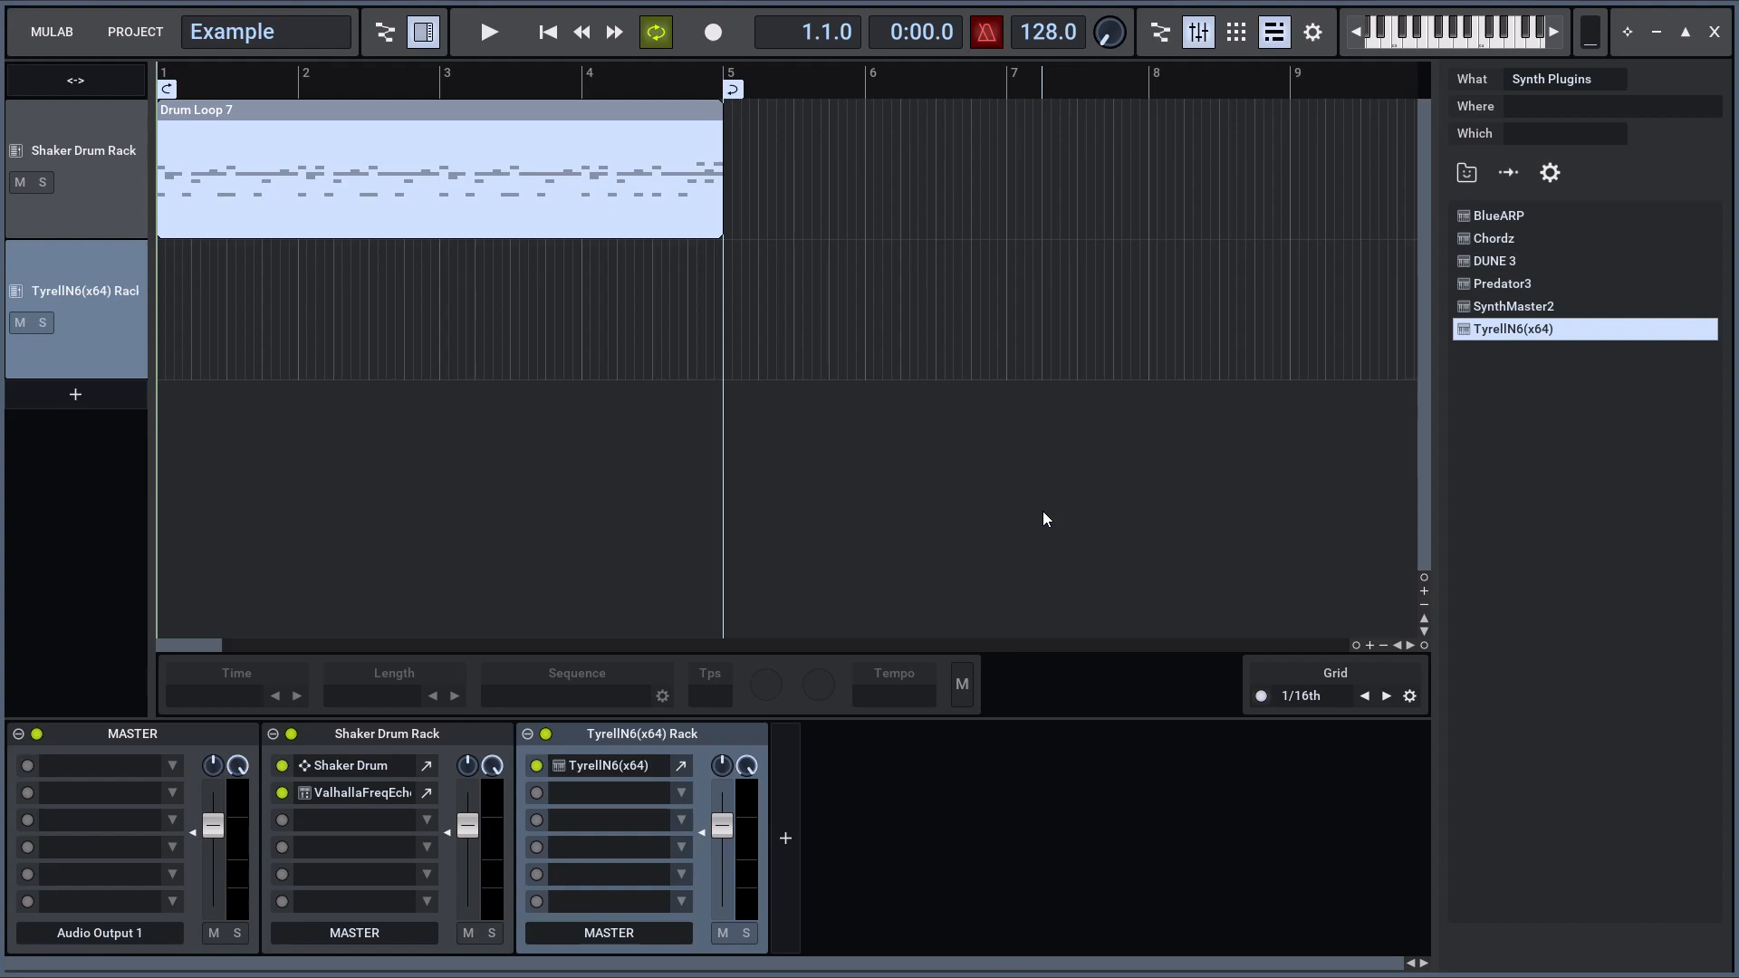
Play the song with the new TyrellN6(x64) track, then bring up the MULAB menu
click(75, 308)
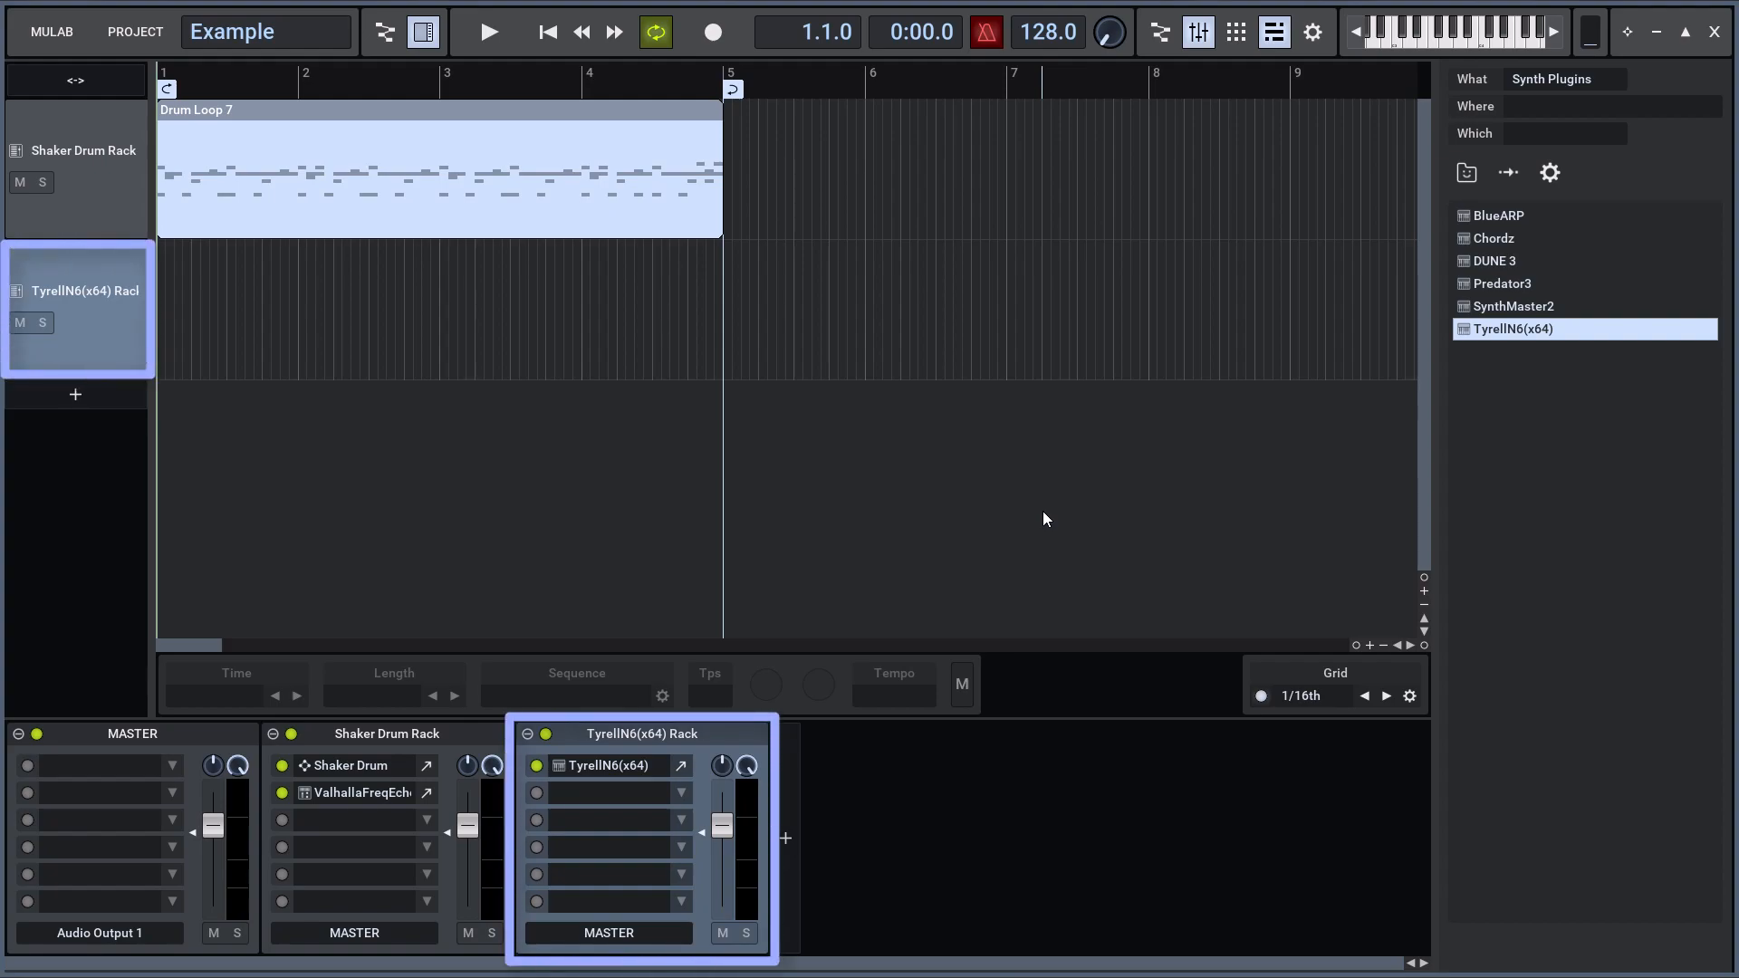
click(489, 30)
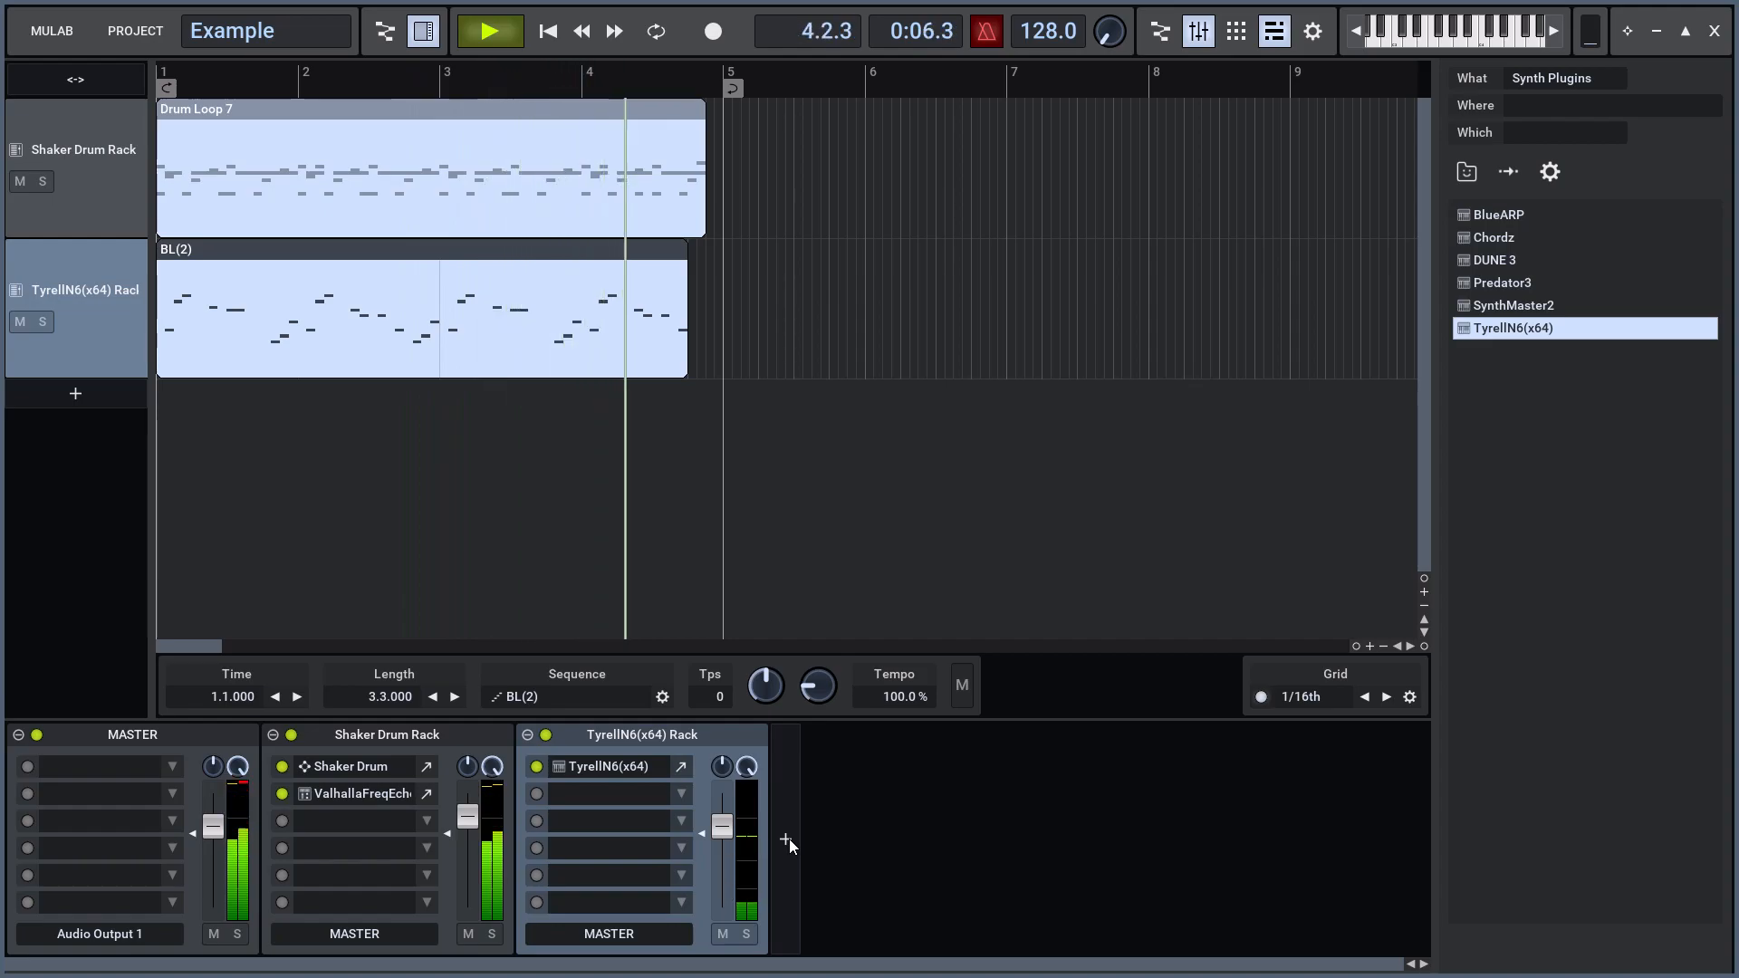
click(51, 31)
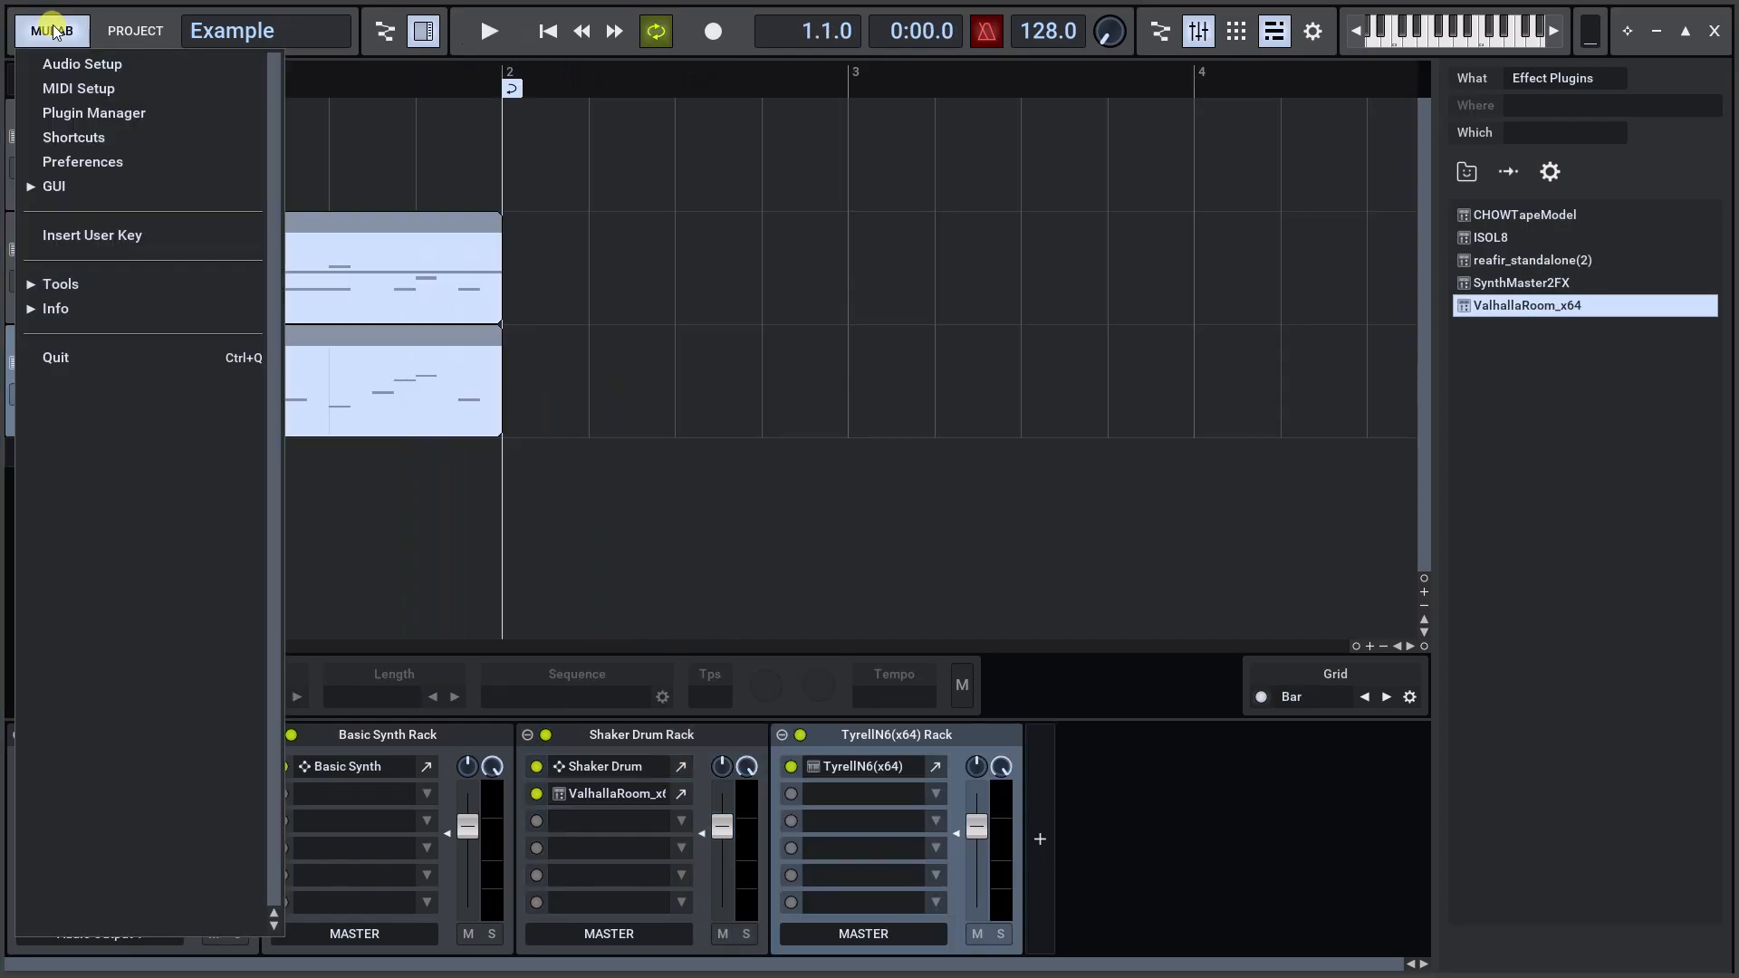
mouse_move(94, 113)
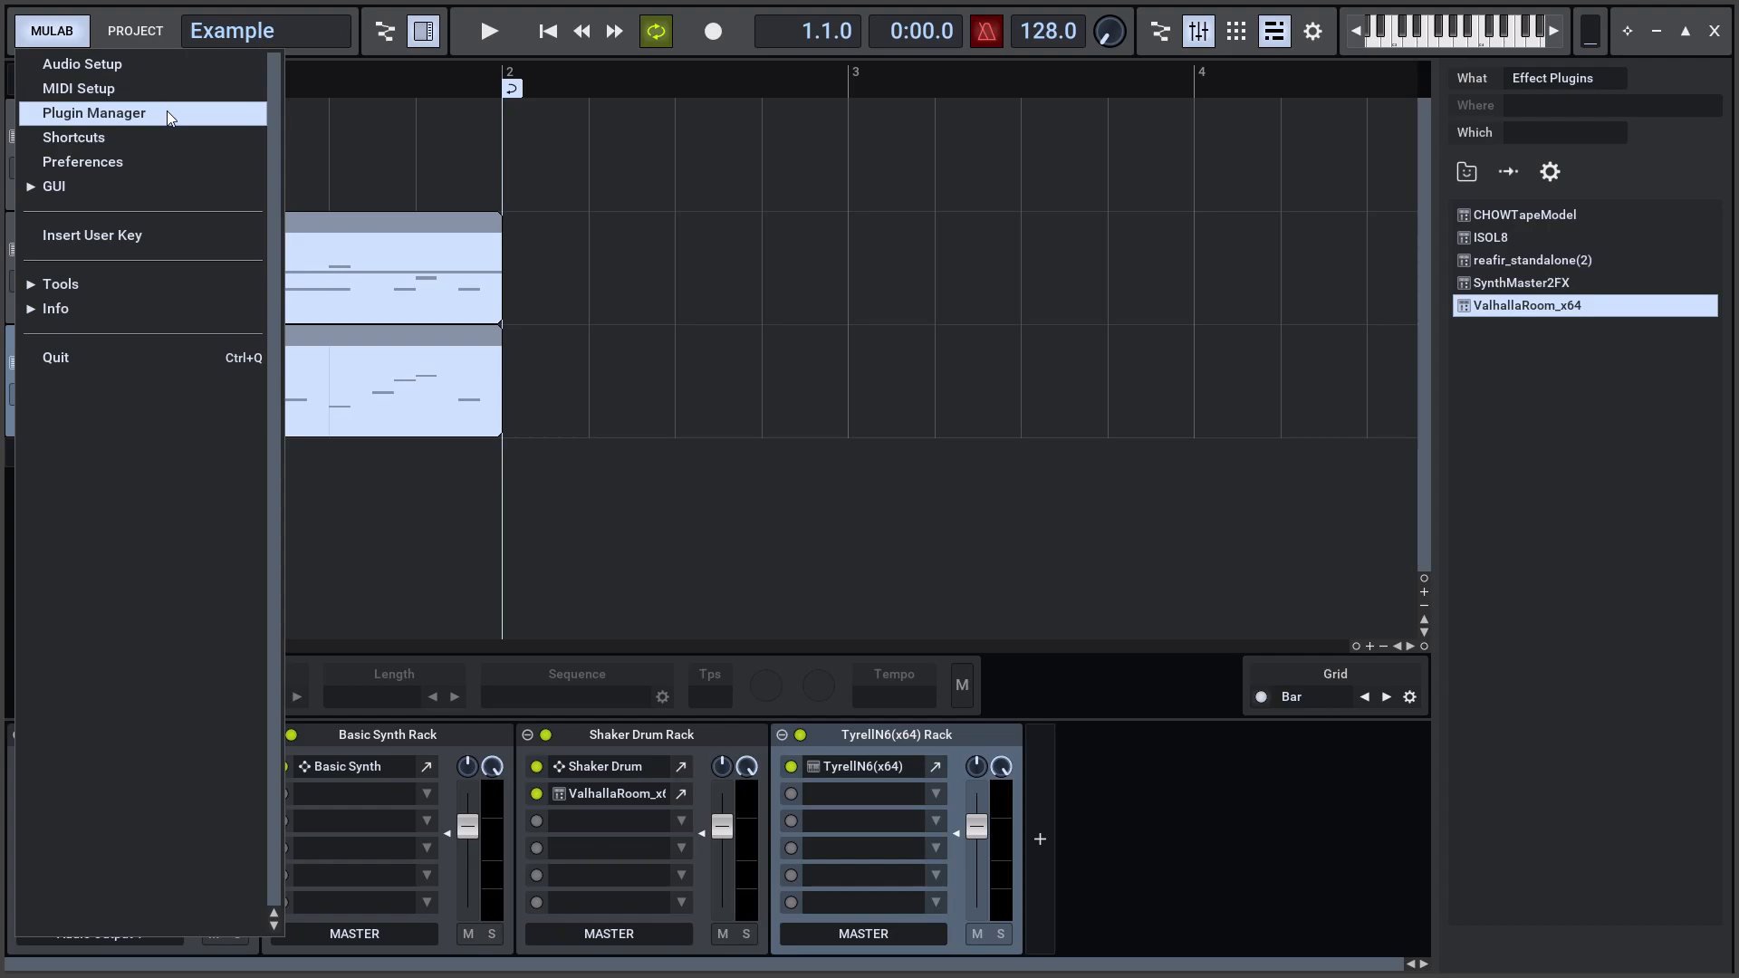
In the Plugin Manager, view ASynth's details, then ValhallaRoom_x64 with its Room FX category
click(92, 113)
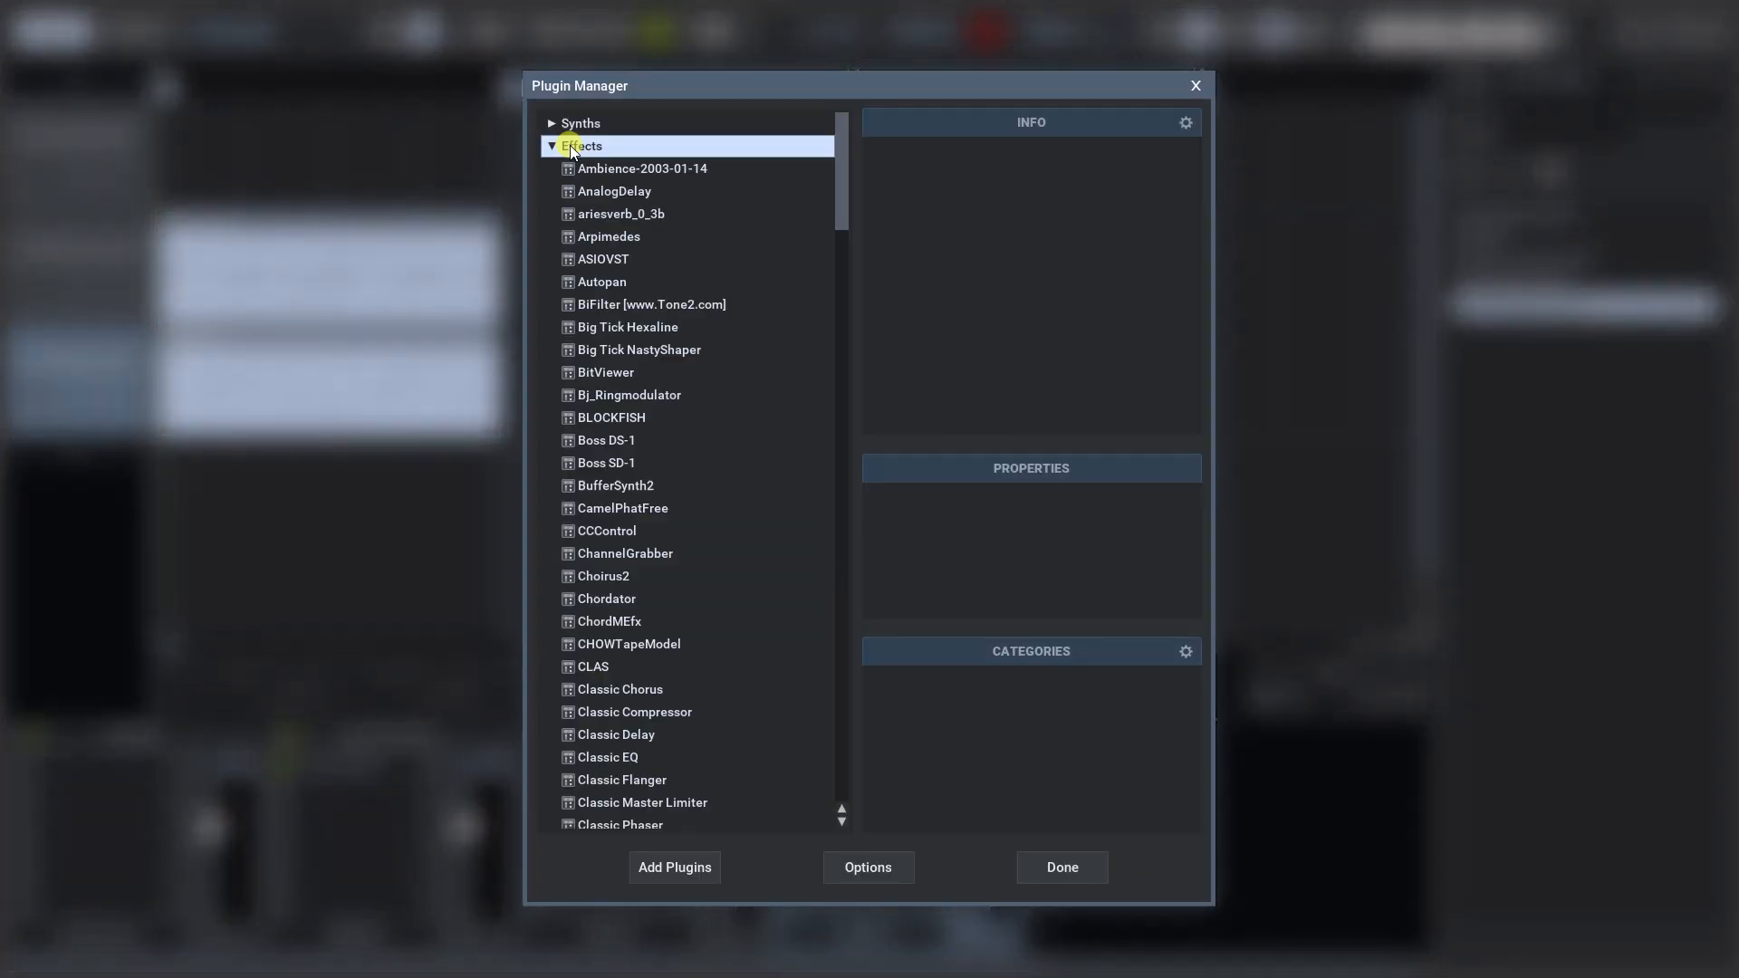
click(582, 123)
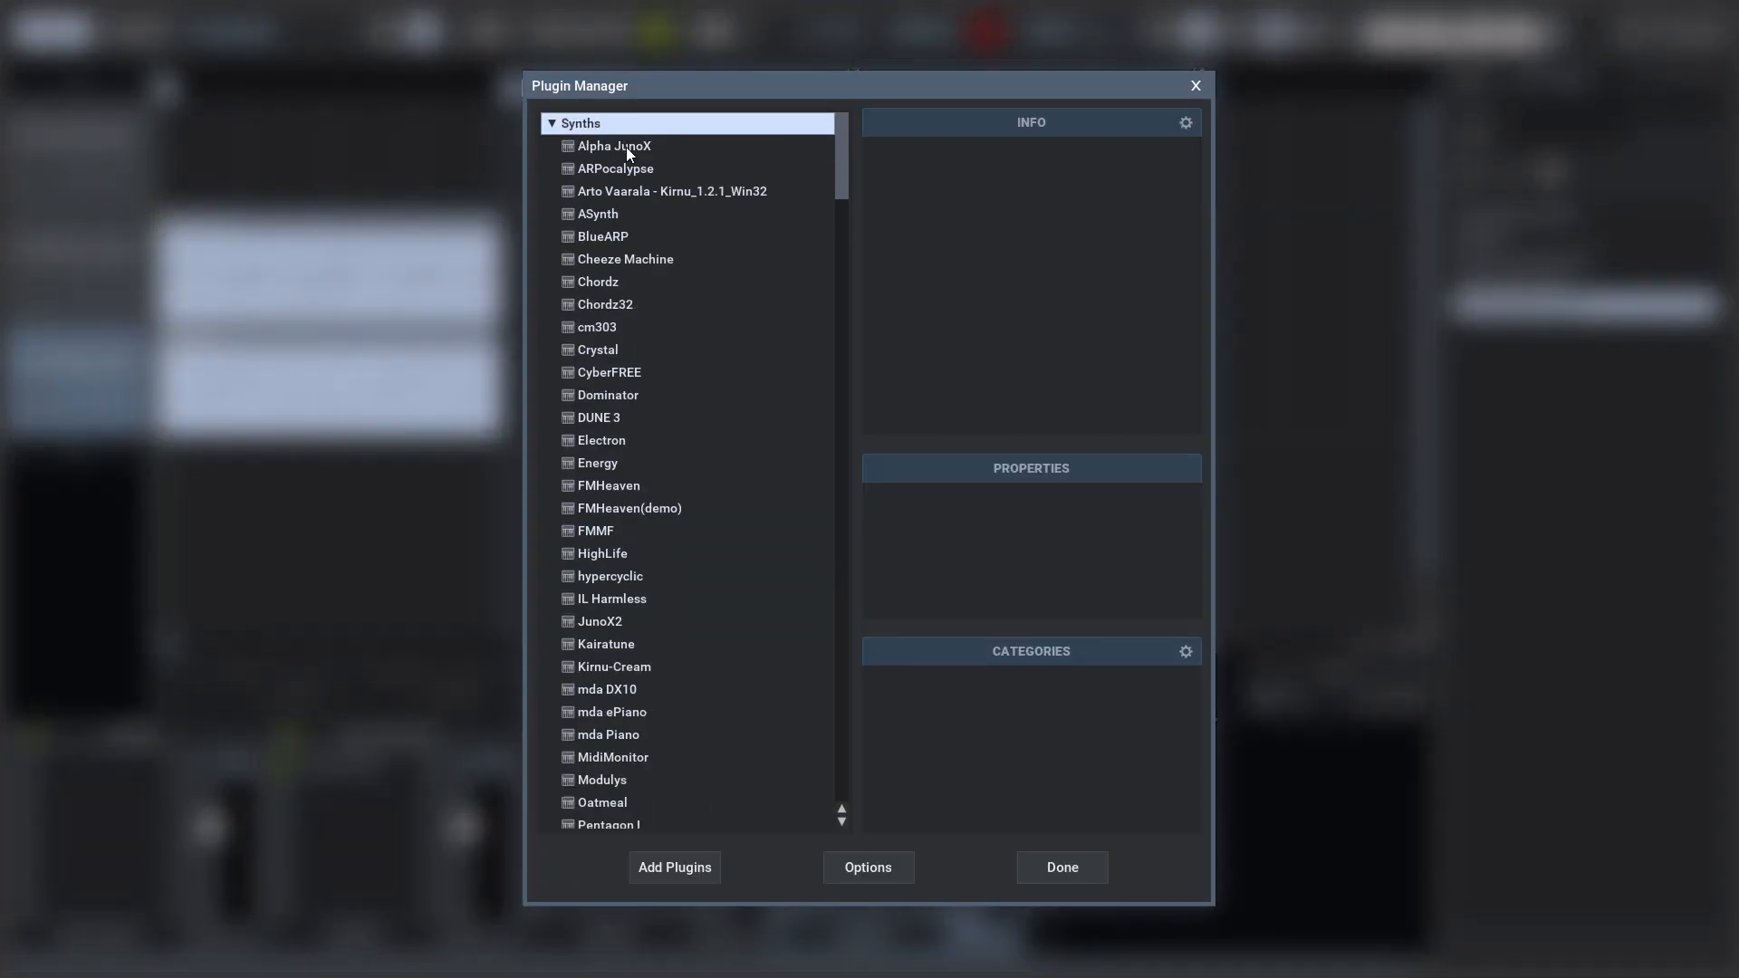
click(596, 214)
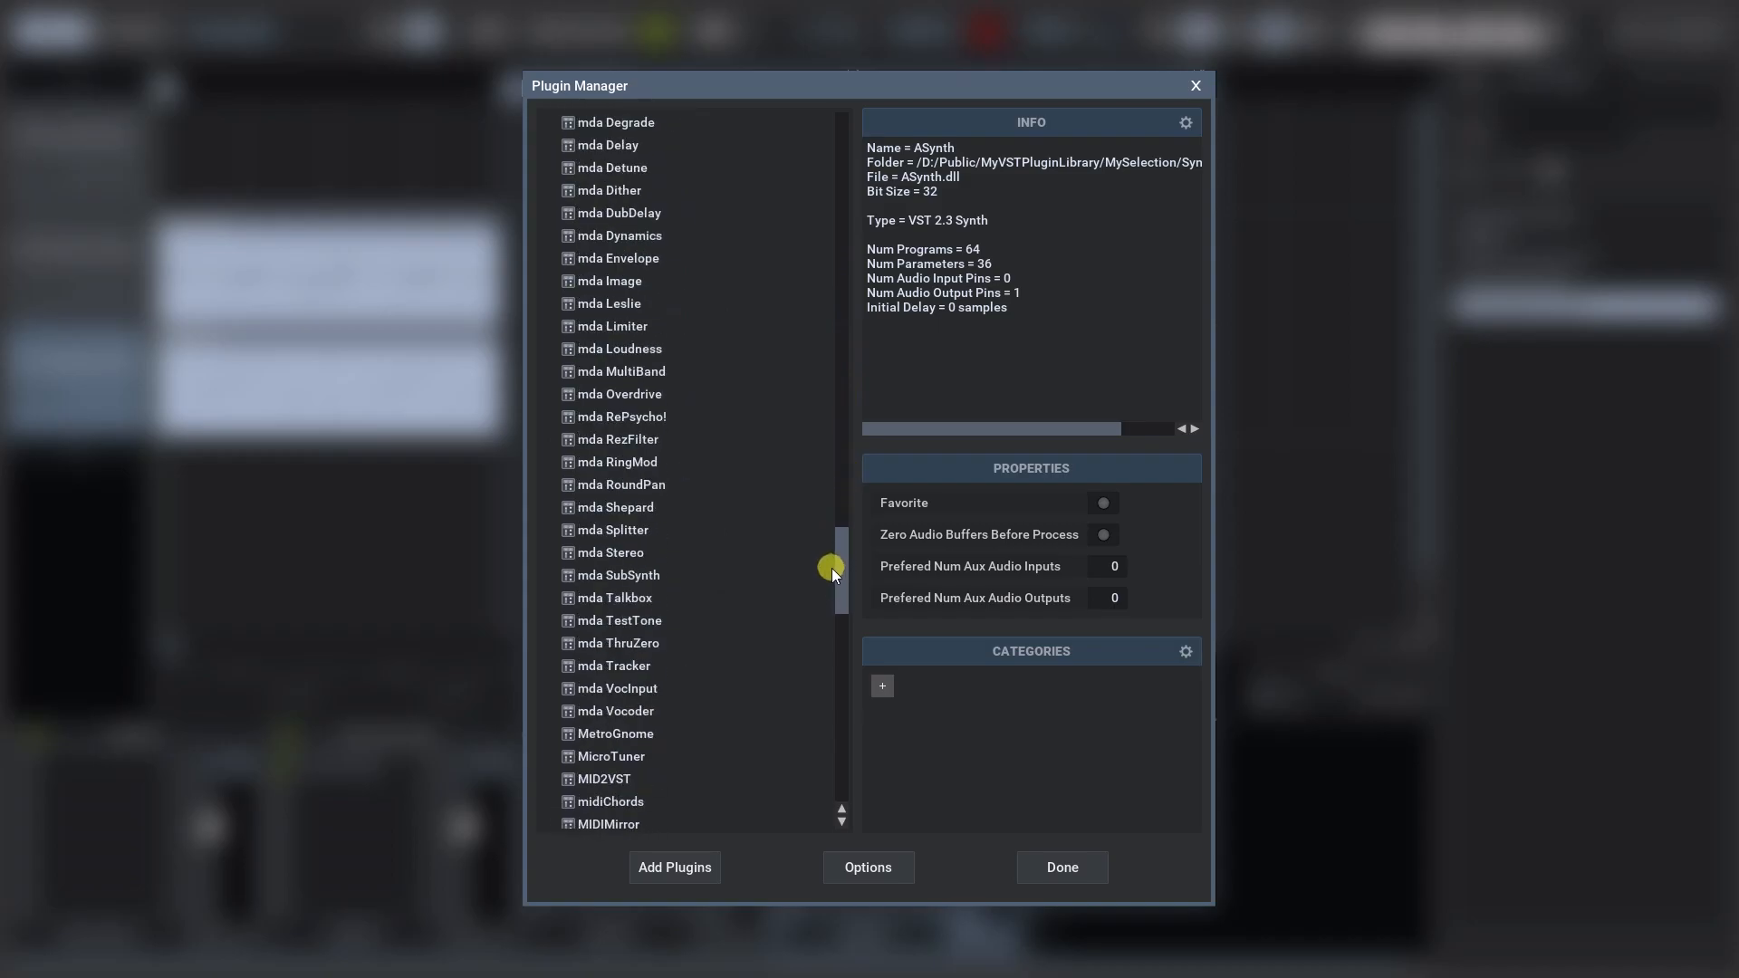
drag(830, 571, 826, 741)
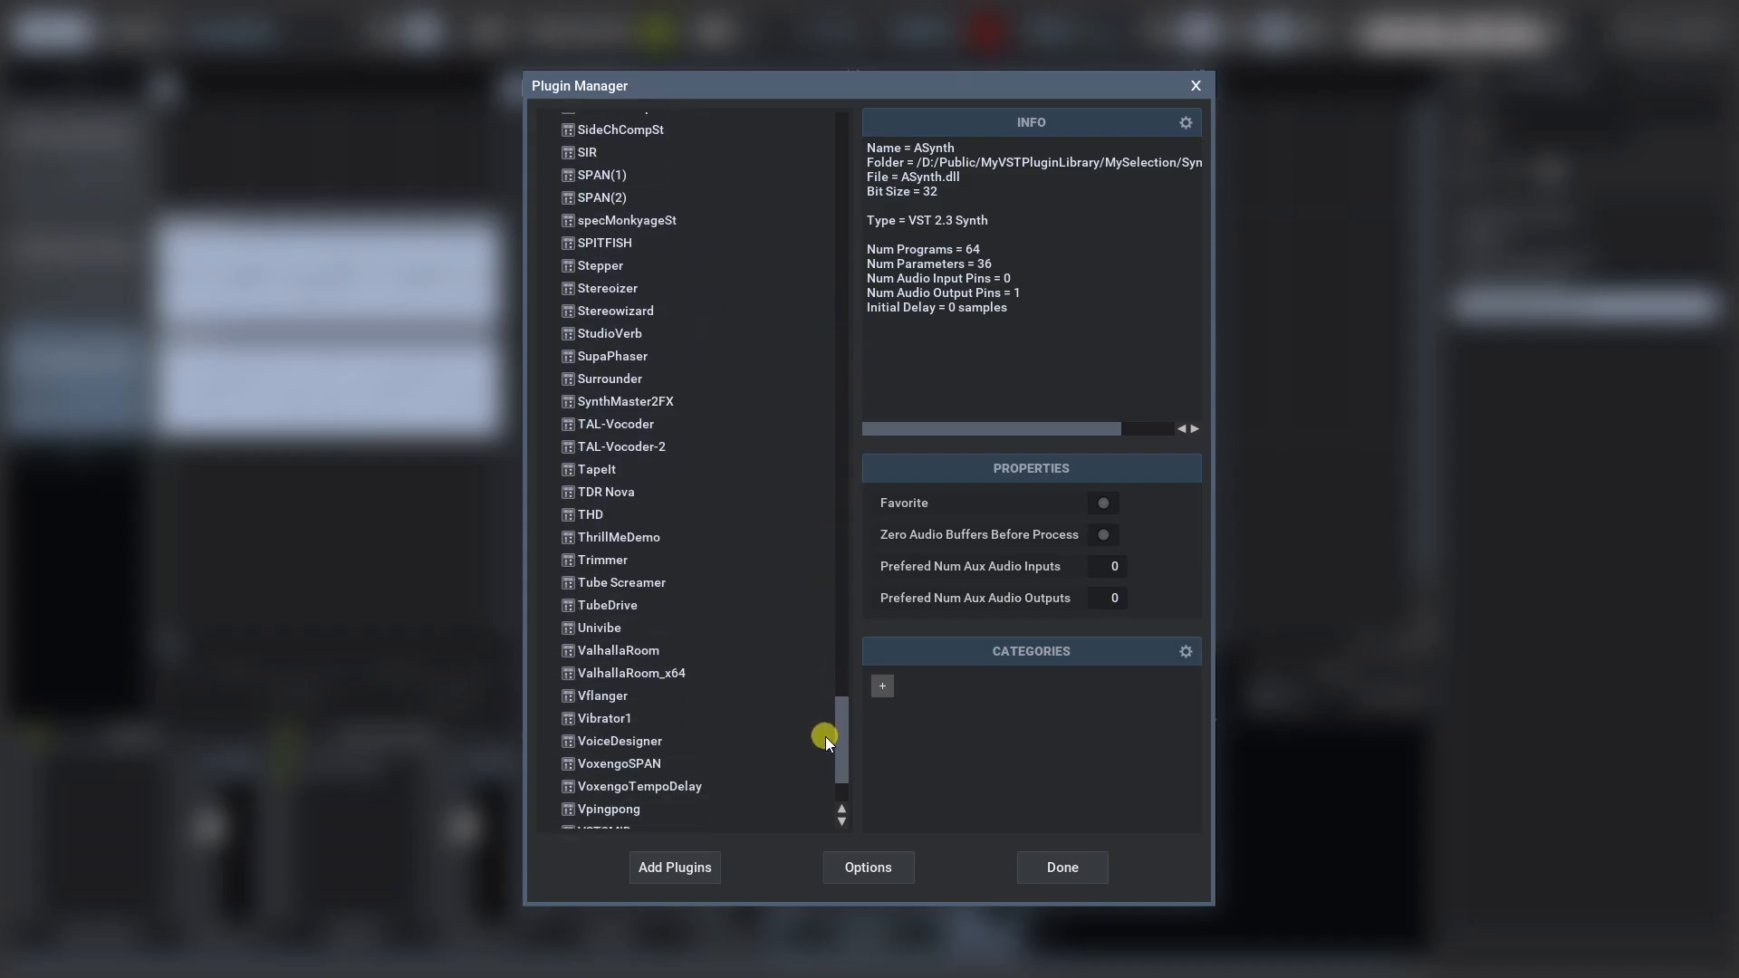
click(632, 605)
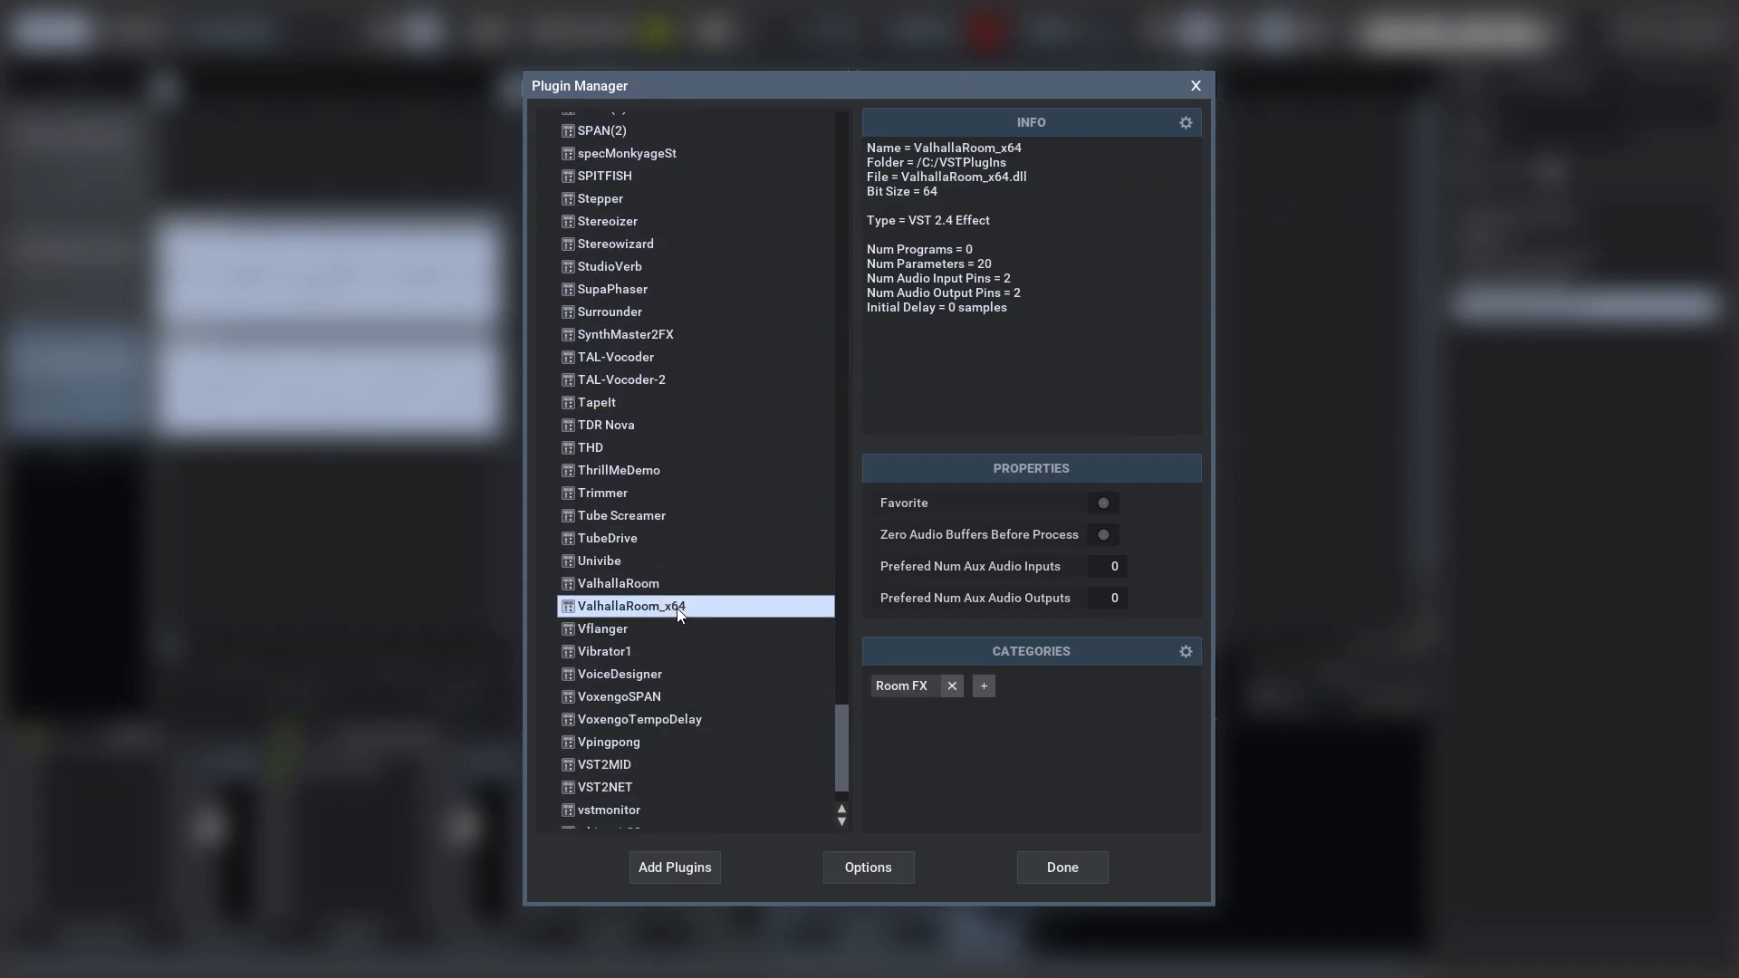